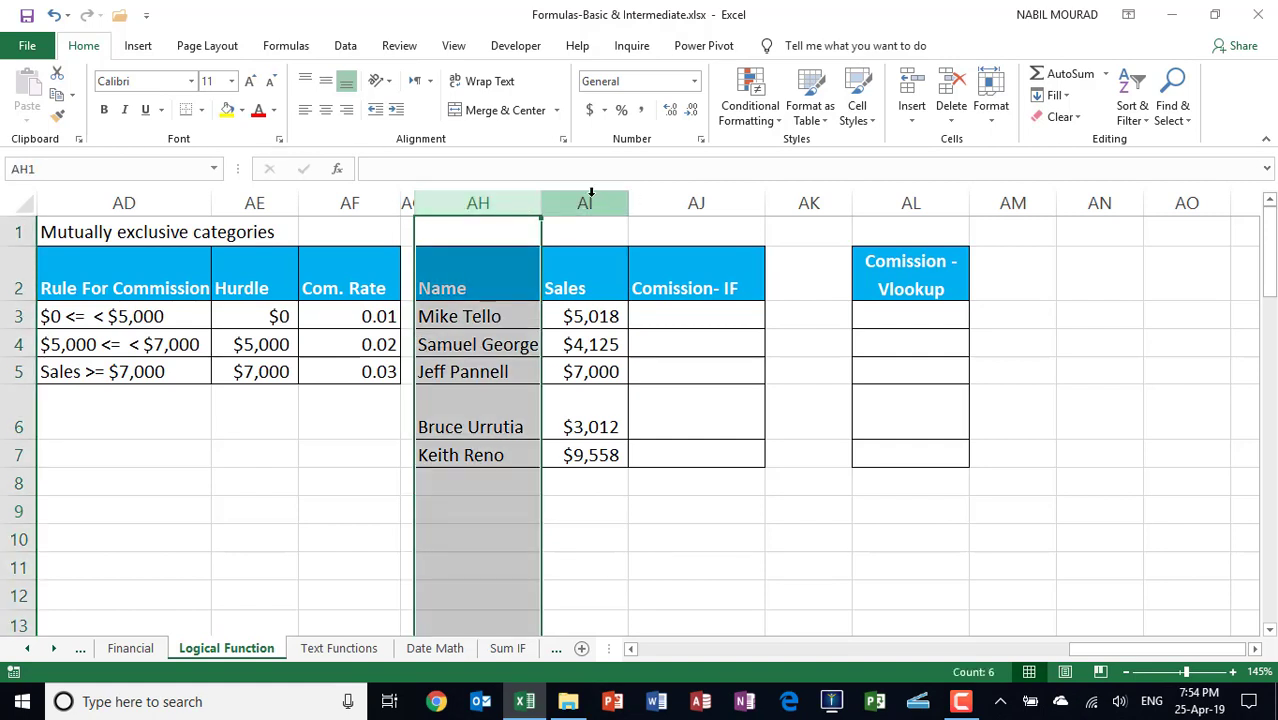
# - Review the Sales figures and the 0.01 rate, then select the empty commission cells AJ3:AJ7
pyautogui.click(584, 202)
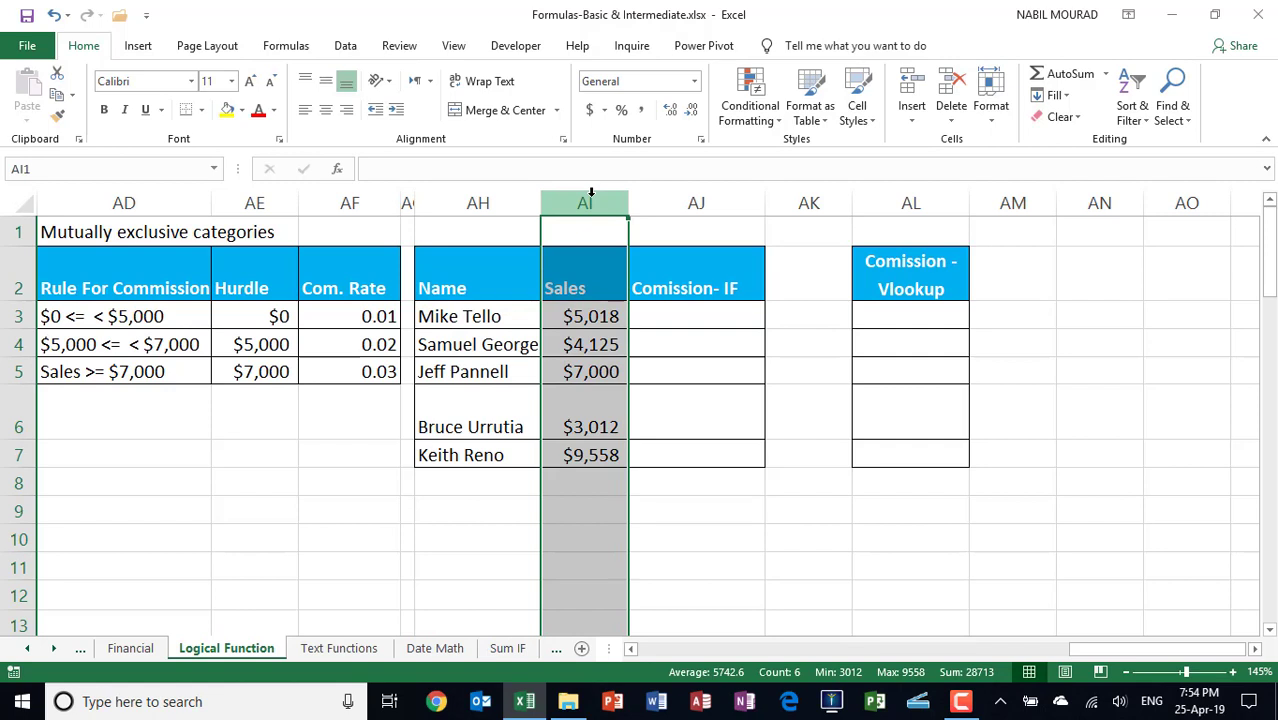
pyautogui.moveTo(584, 324)
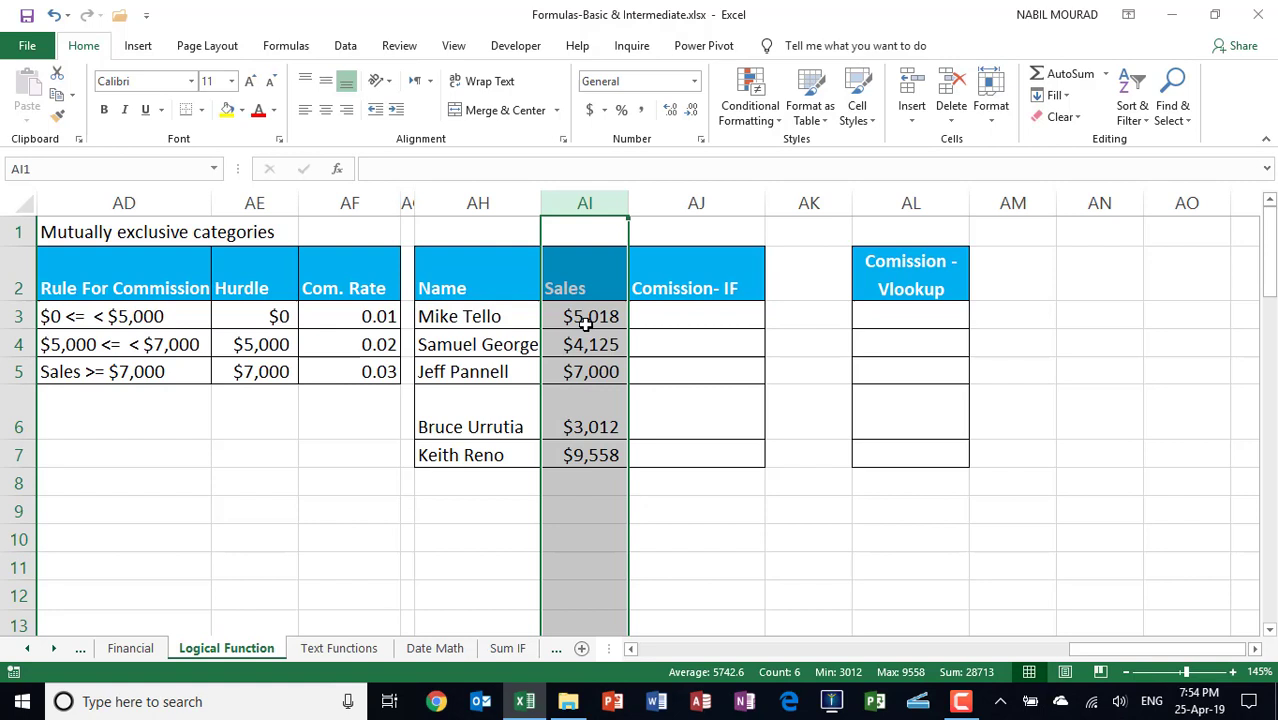
pyautogui.click(584, 316)
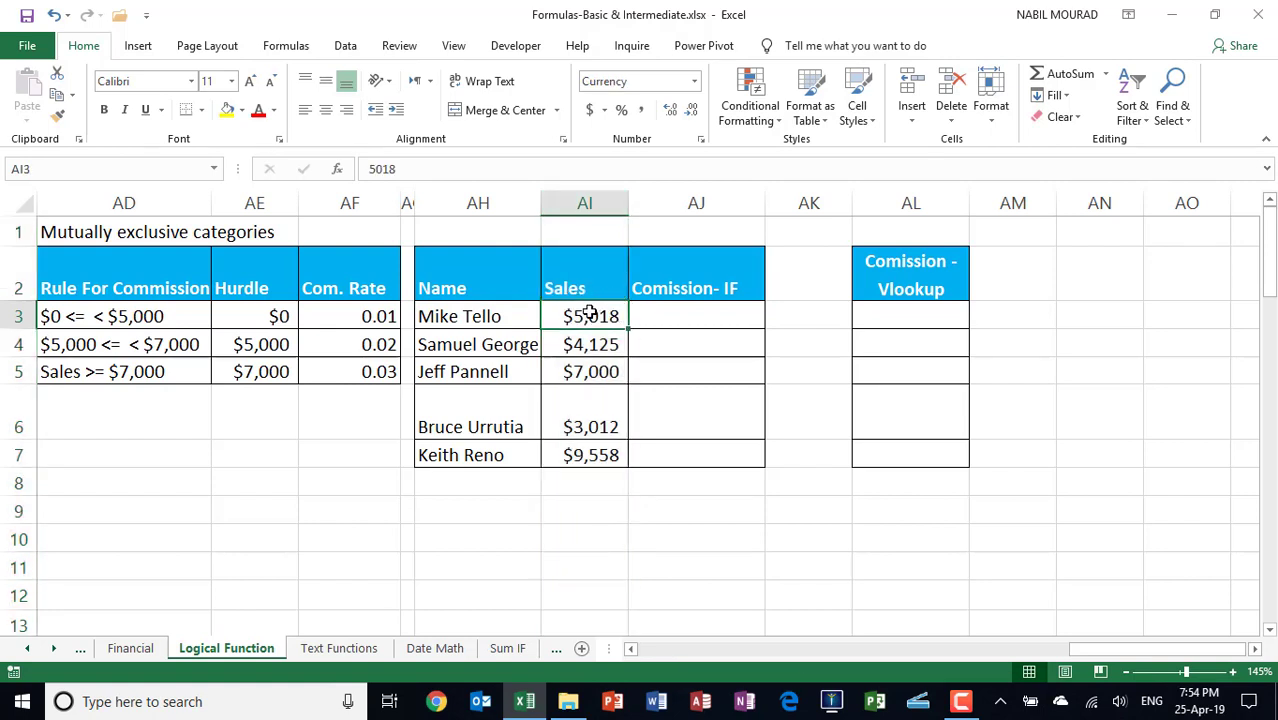
pyautogui.moveTo(654, 418)
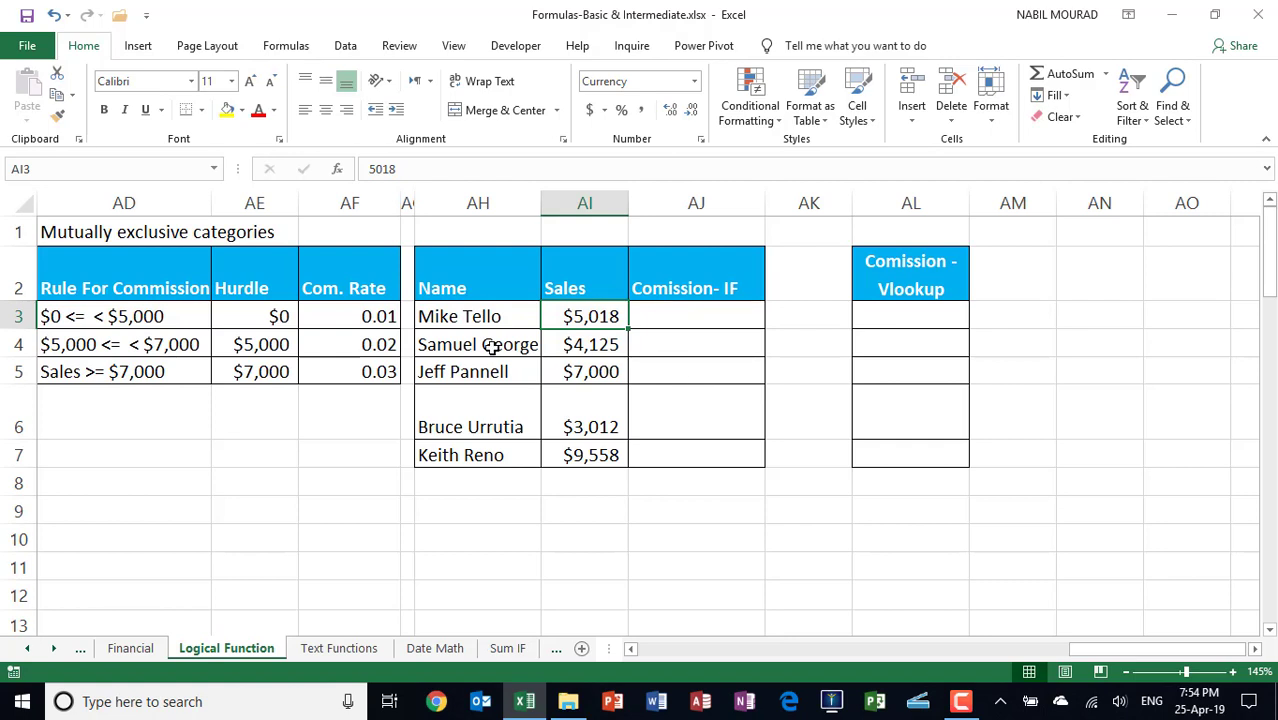
pyautogui.moveTo(532, 416)
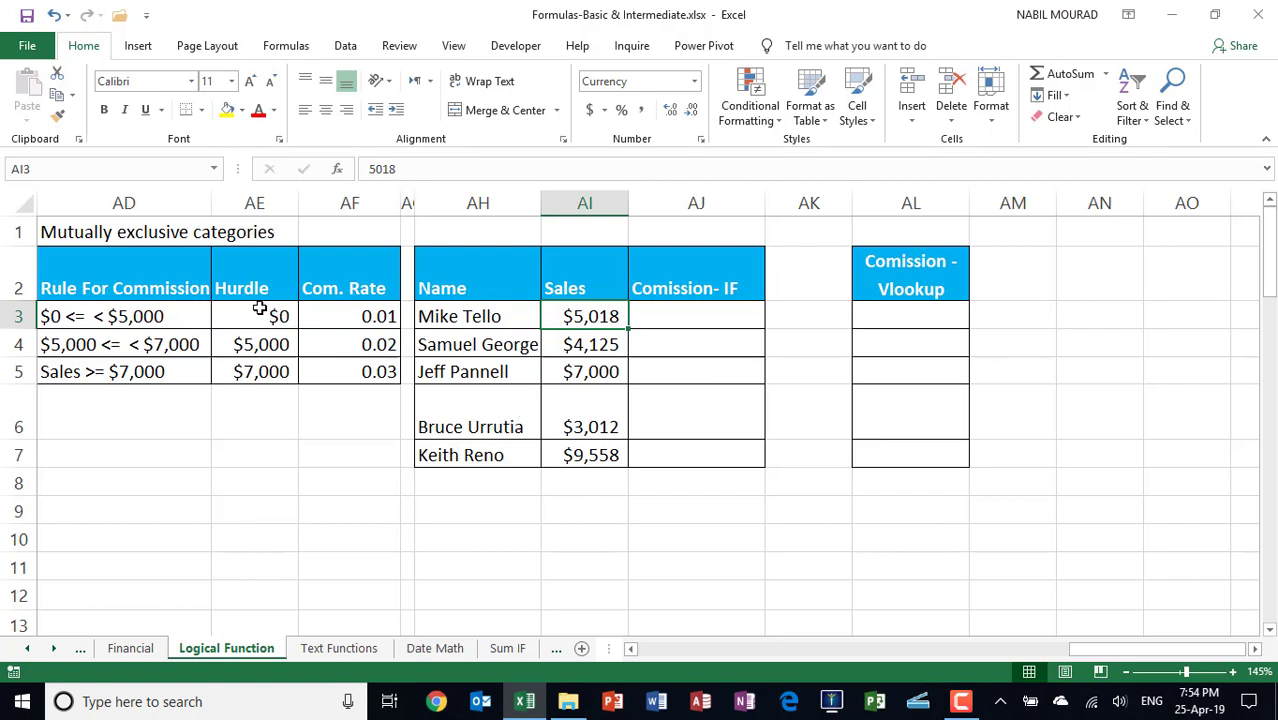
pyautogui.moveTo(256, 312)
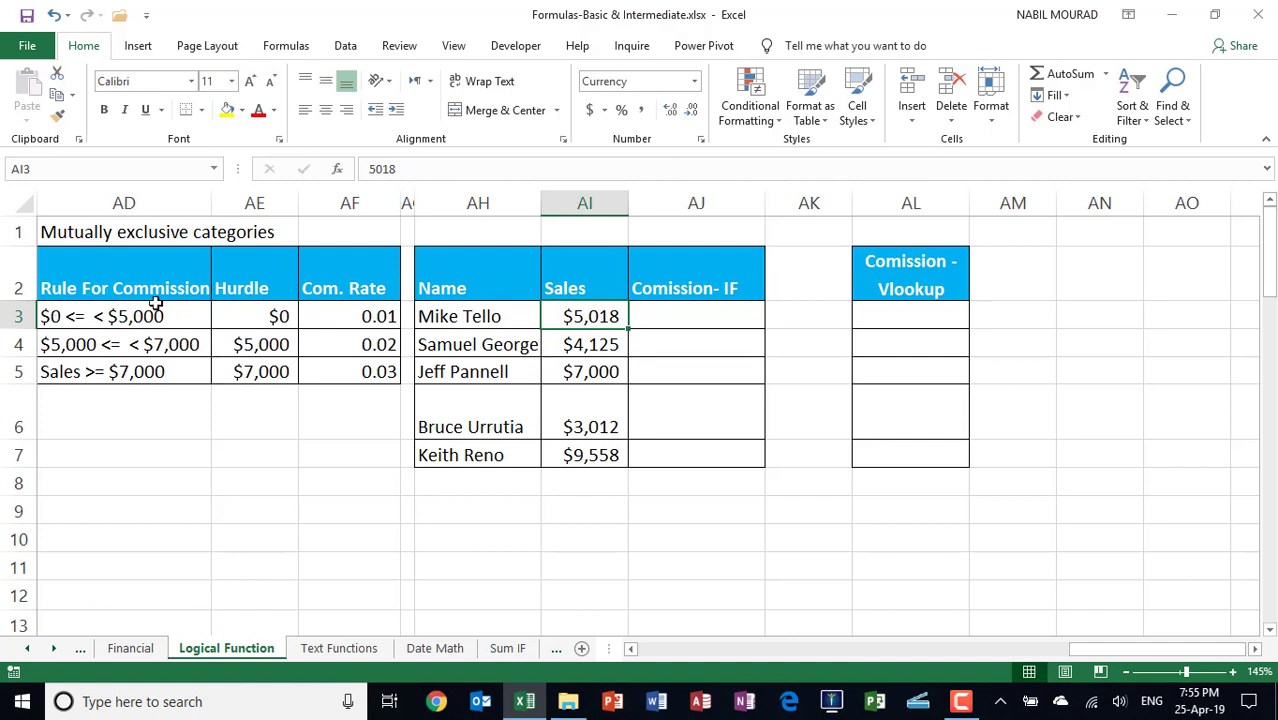
pyautogui.click(348, 316)
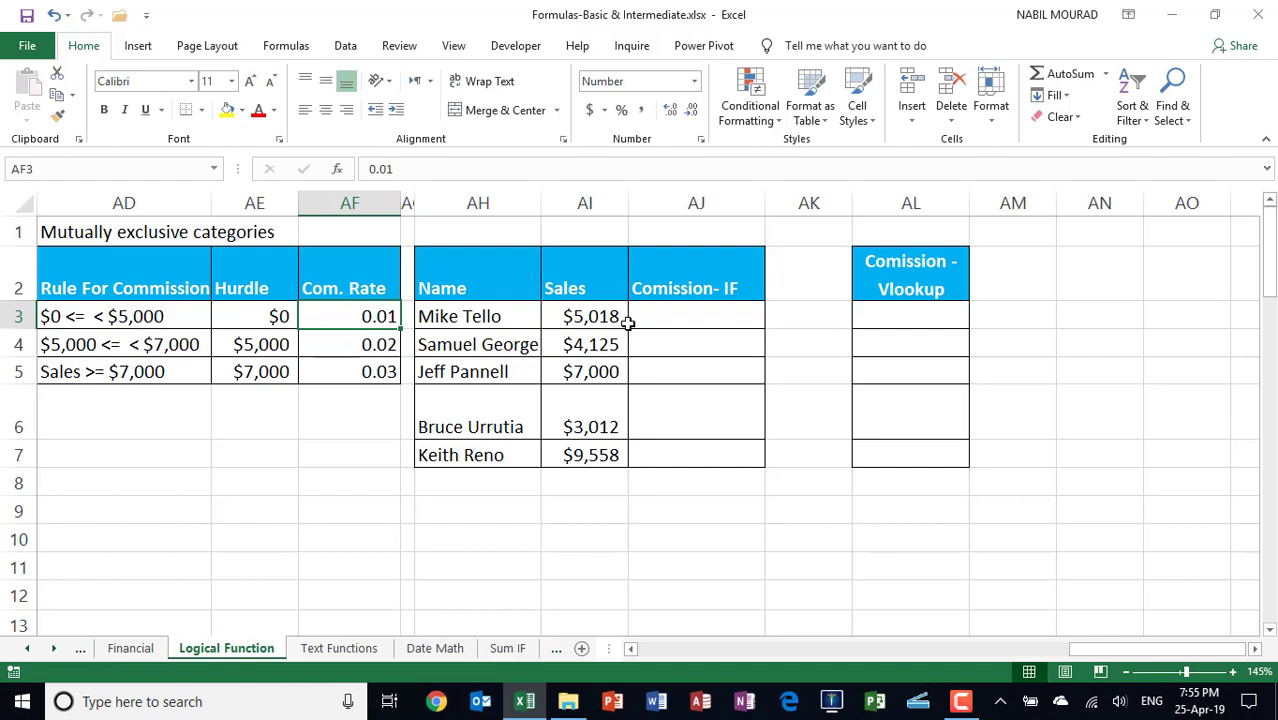
pyautogui.moveTo(108, 364)
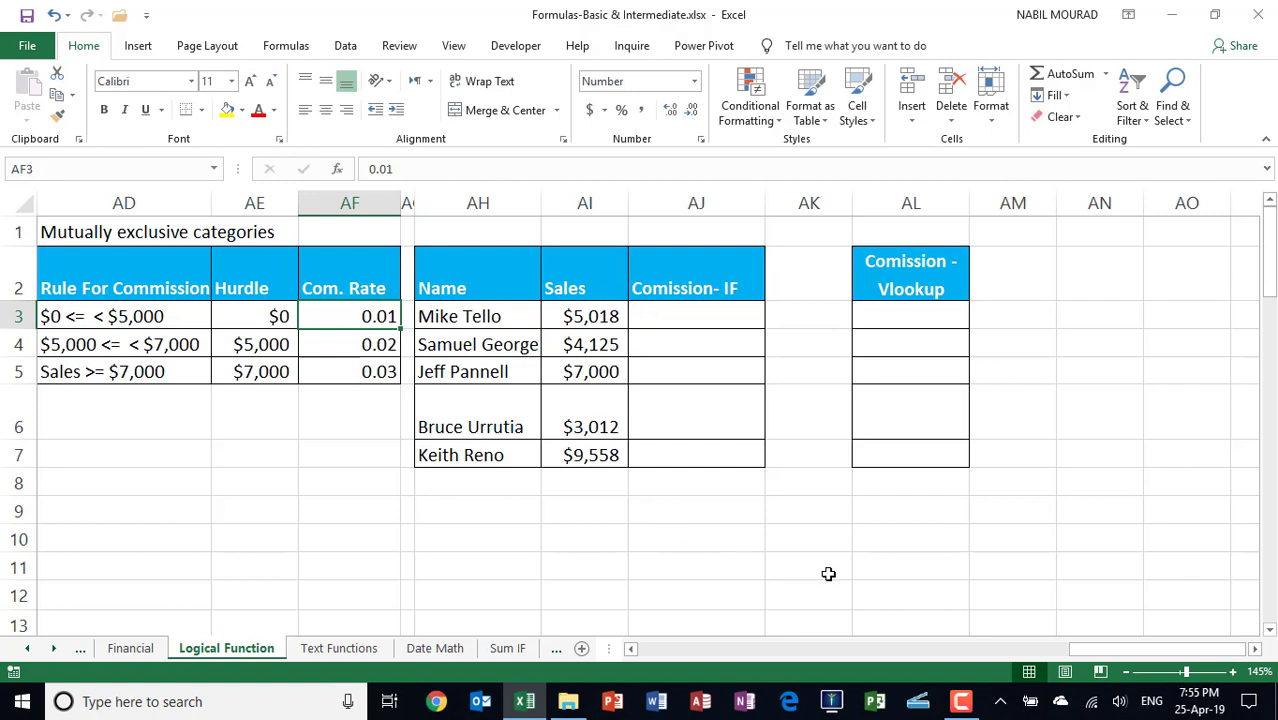
pyautogui.moveTo(836, 576)
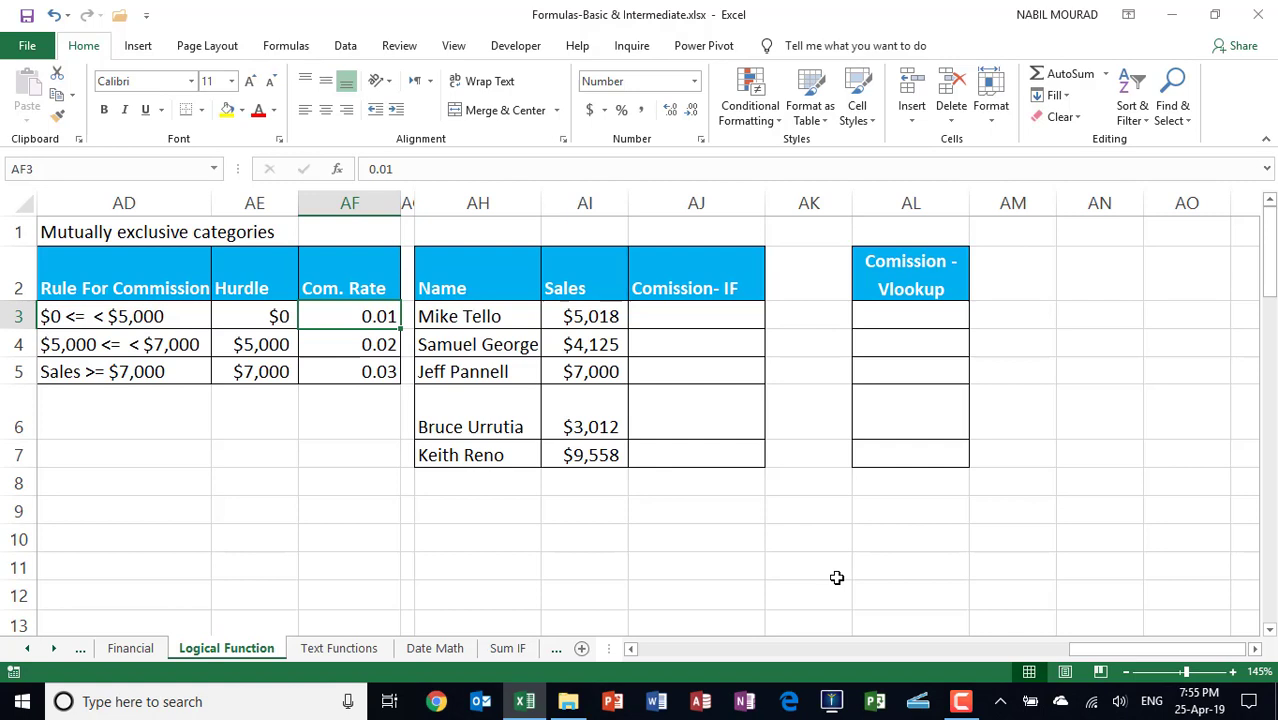
pyautogui.moveTo(688, 310)
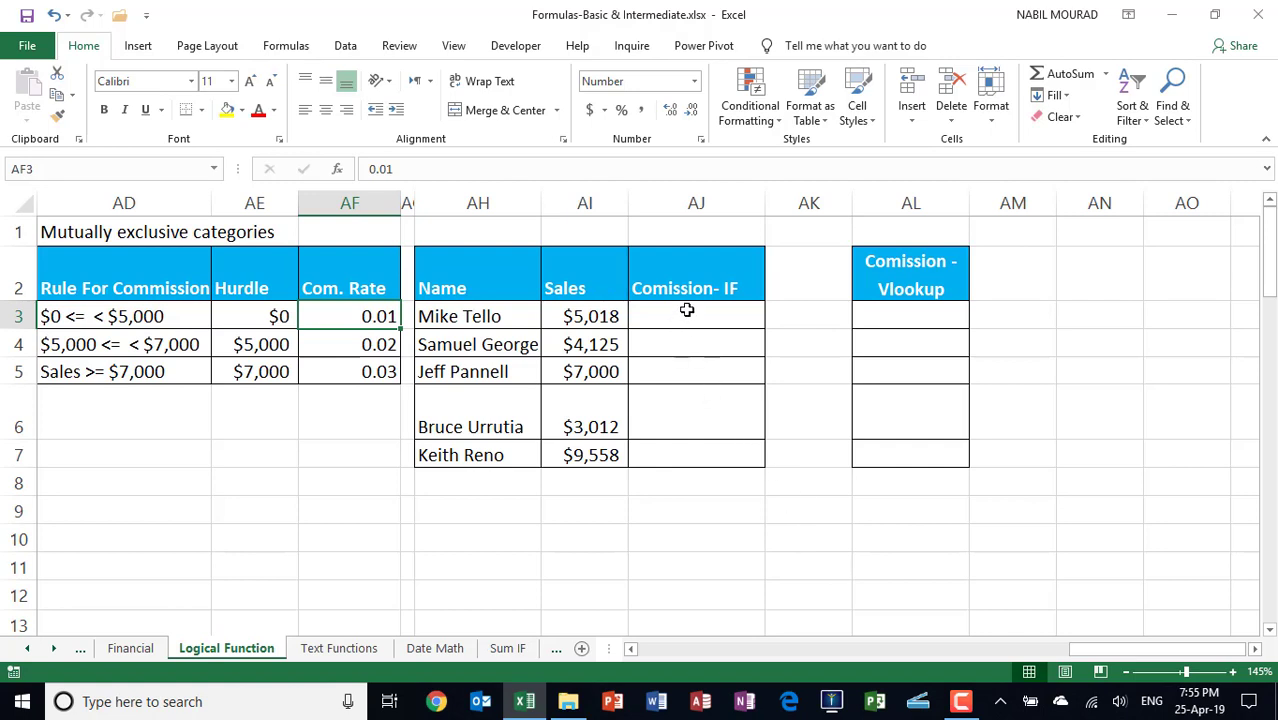
pyautogui.moveTo(696, 316); pyautogui.dragTo(696, 370)
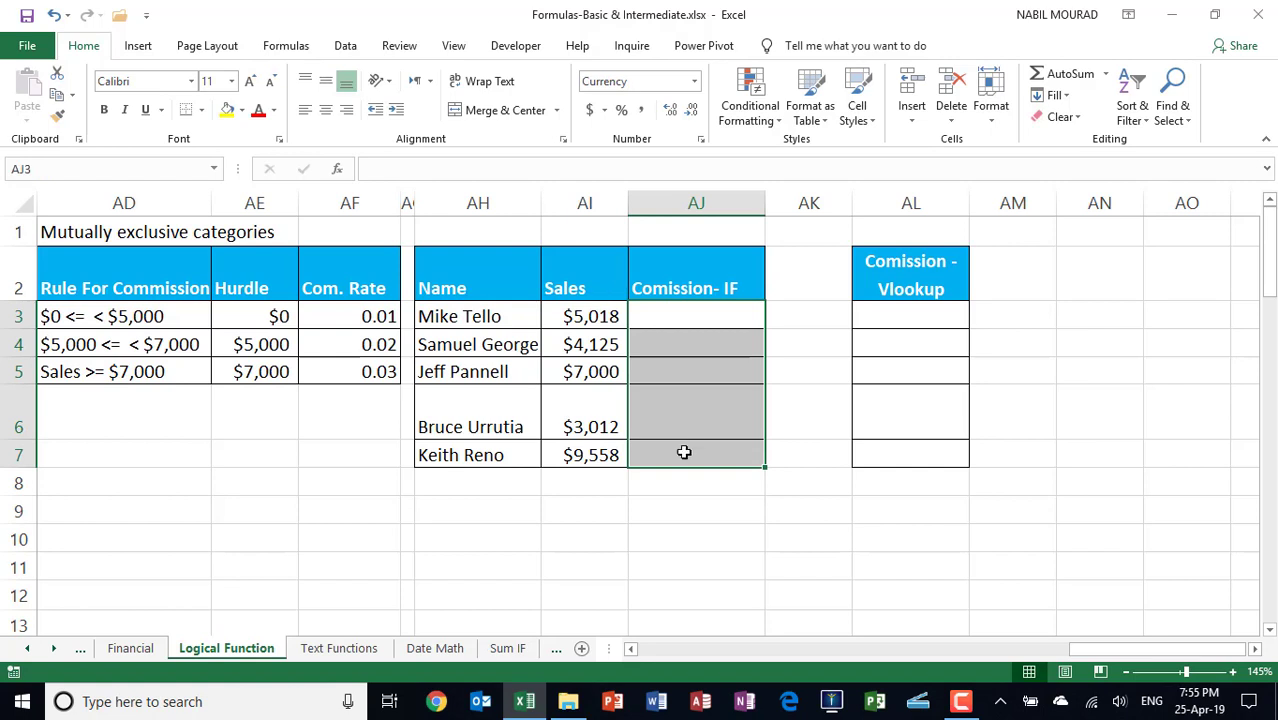
pyautogui.moveTo(668, 464)
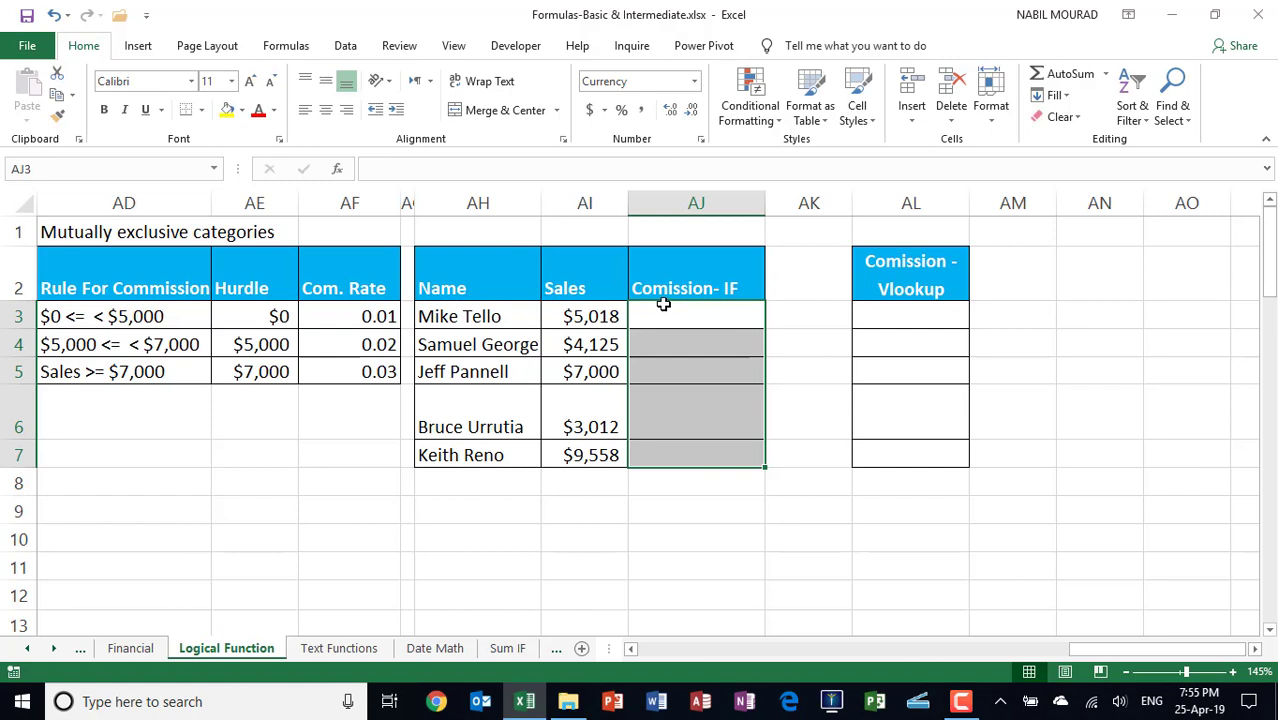
# - Start =IF( in AJ3 testing AI3 >= the absolute $AE$5 $7,000 hurdle
pyautogui.write('=')
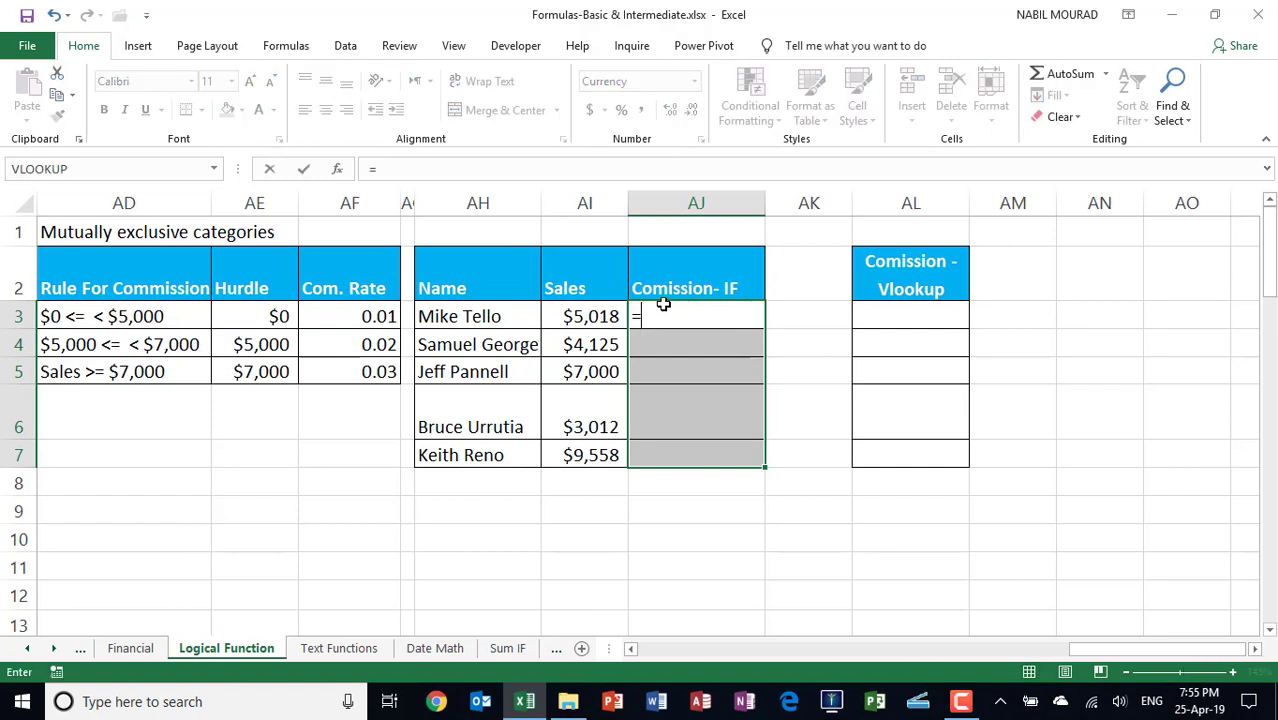
pyautogui.write('if')
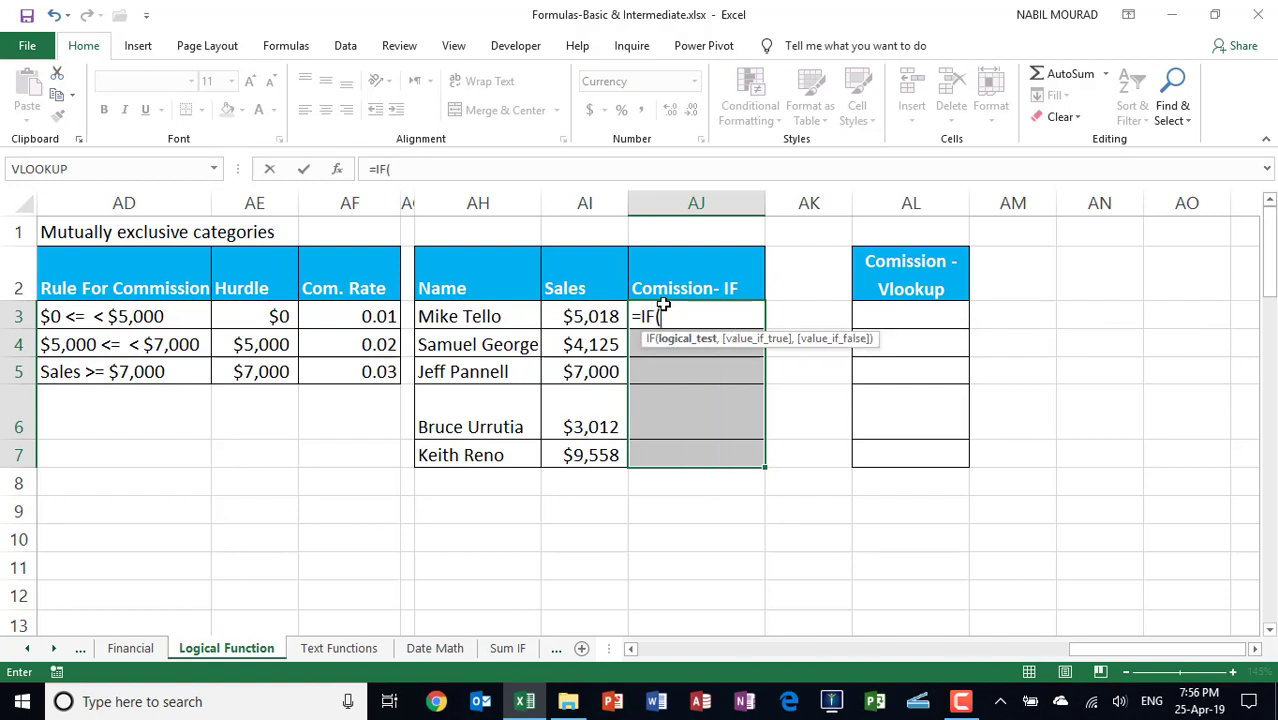
pyautogui.moveTo(584, 316)
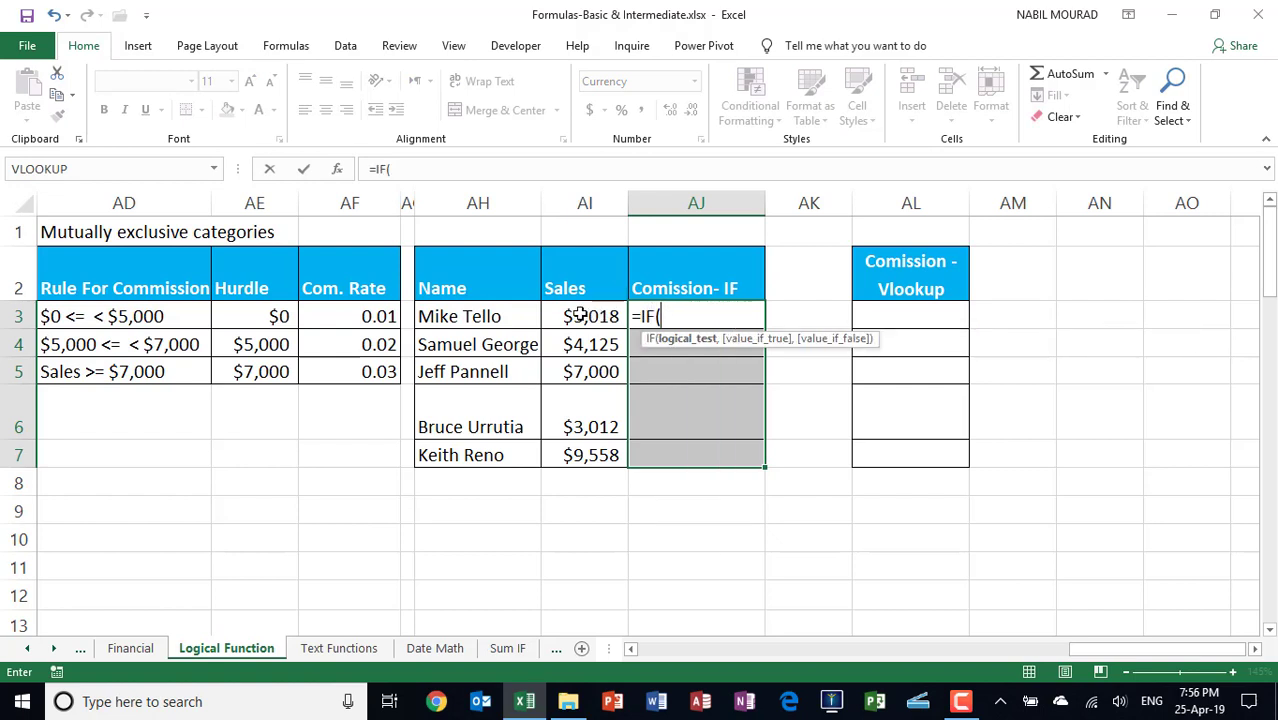
pyautogui.moveTo(264, 380)
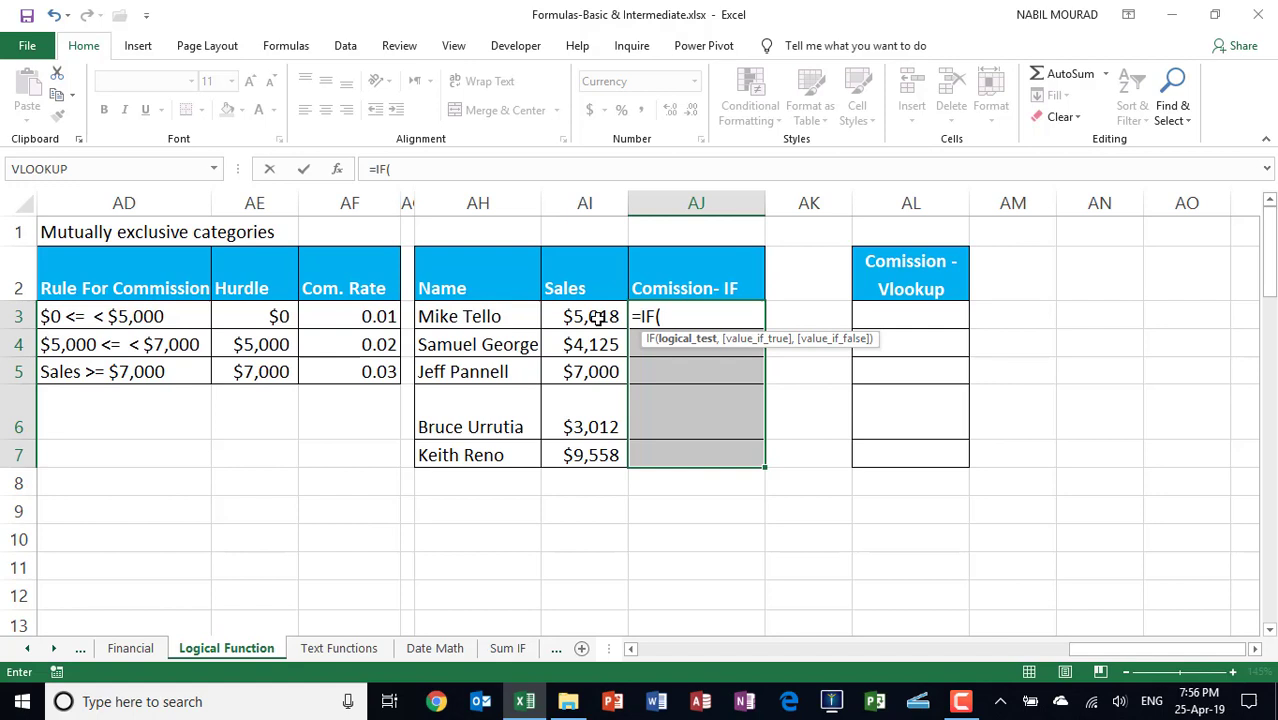
pyautogui.click(584, 316)
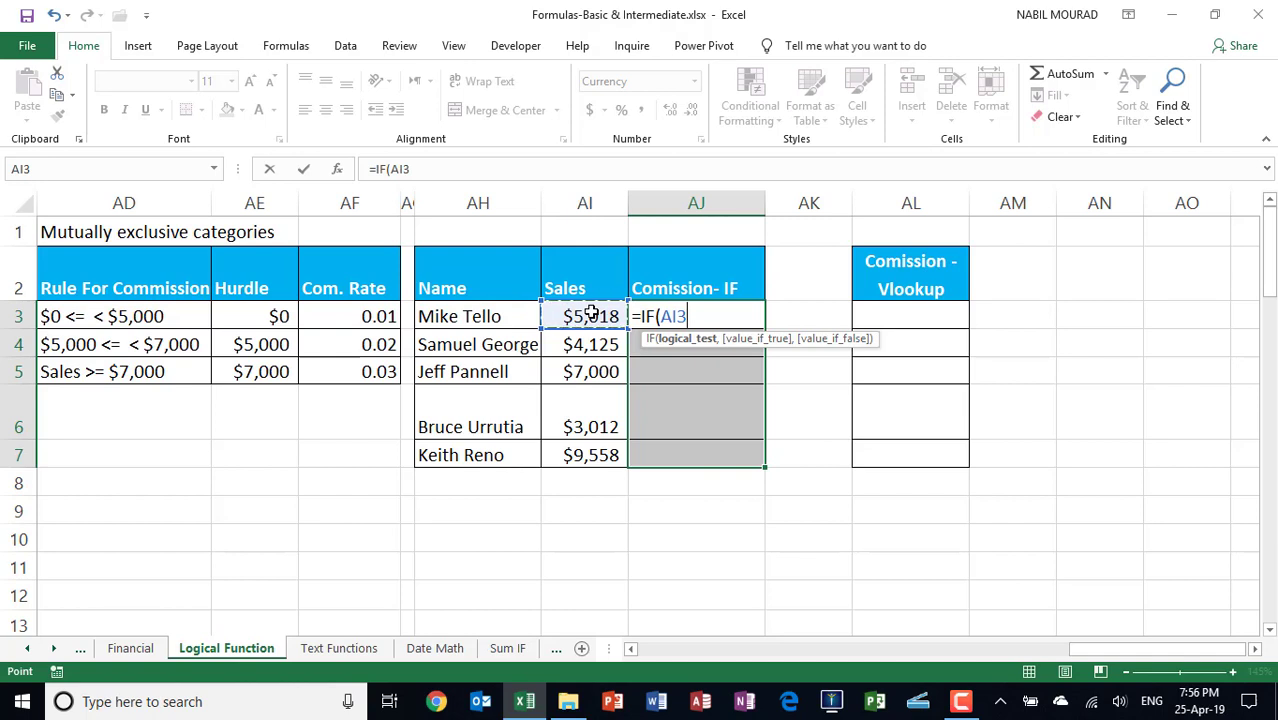
pyautogui.write('>=')
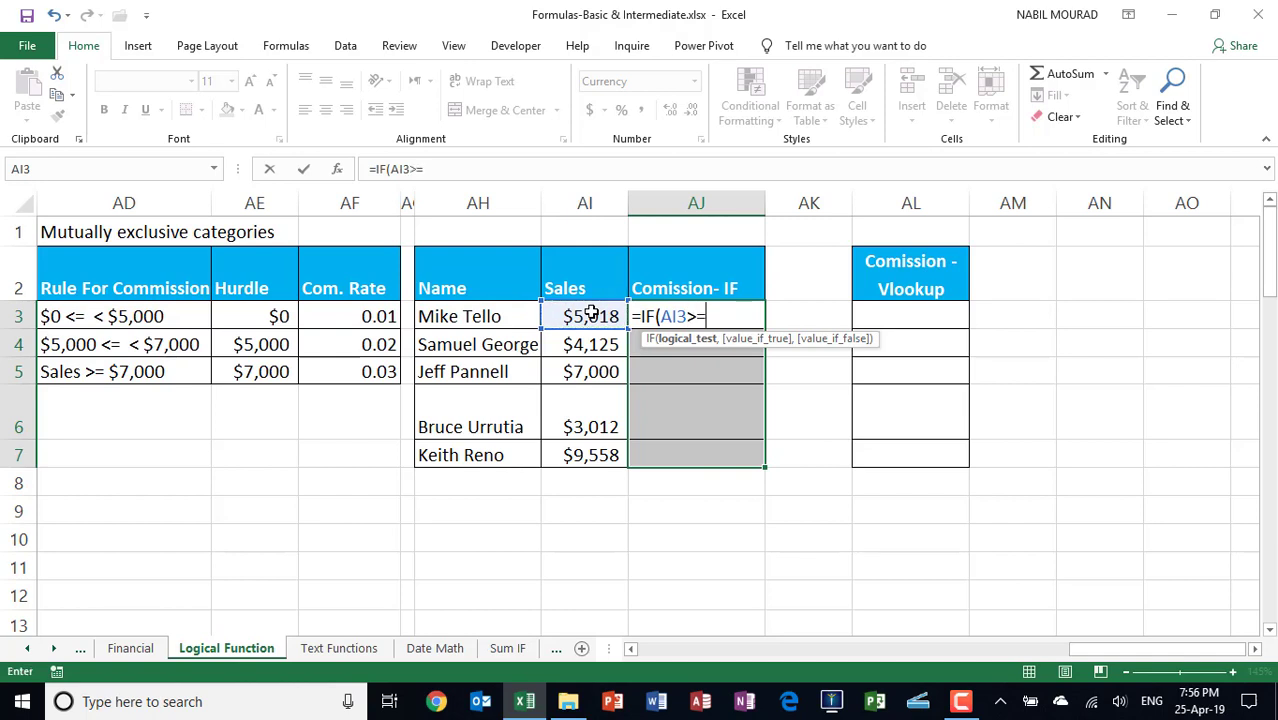
pyautogui.click(254, 370)
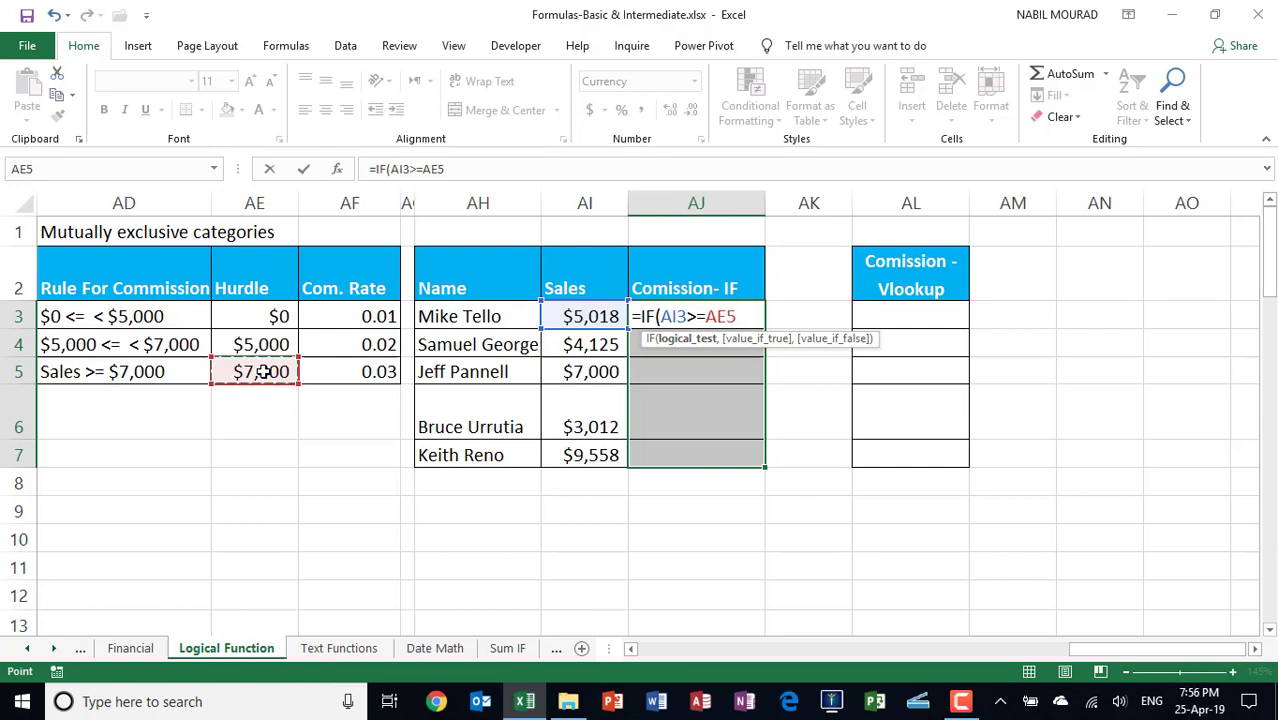
pyautogui.press('f4')
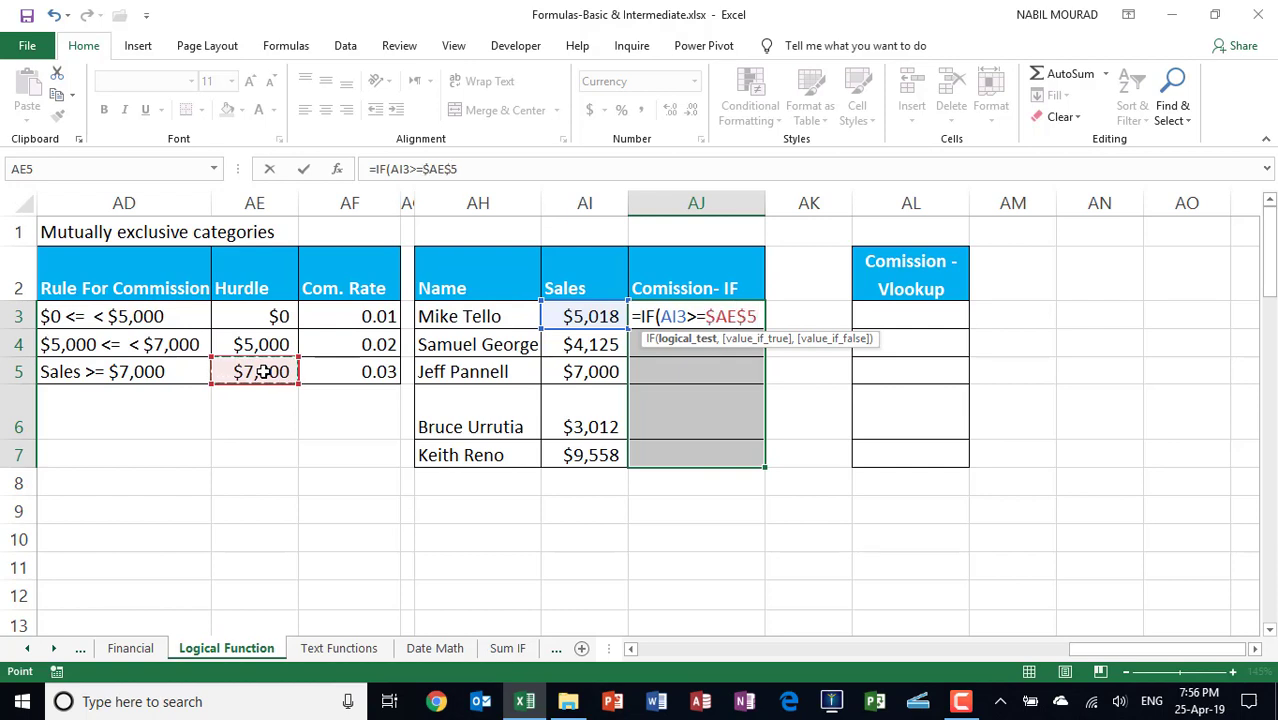
pyautogui.write(',')
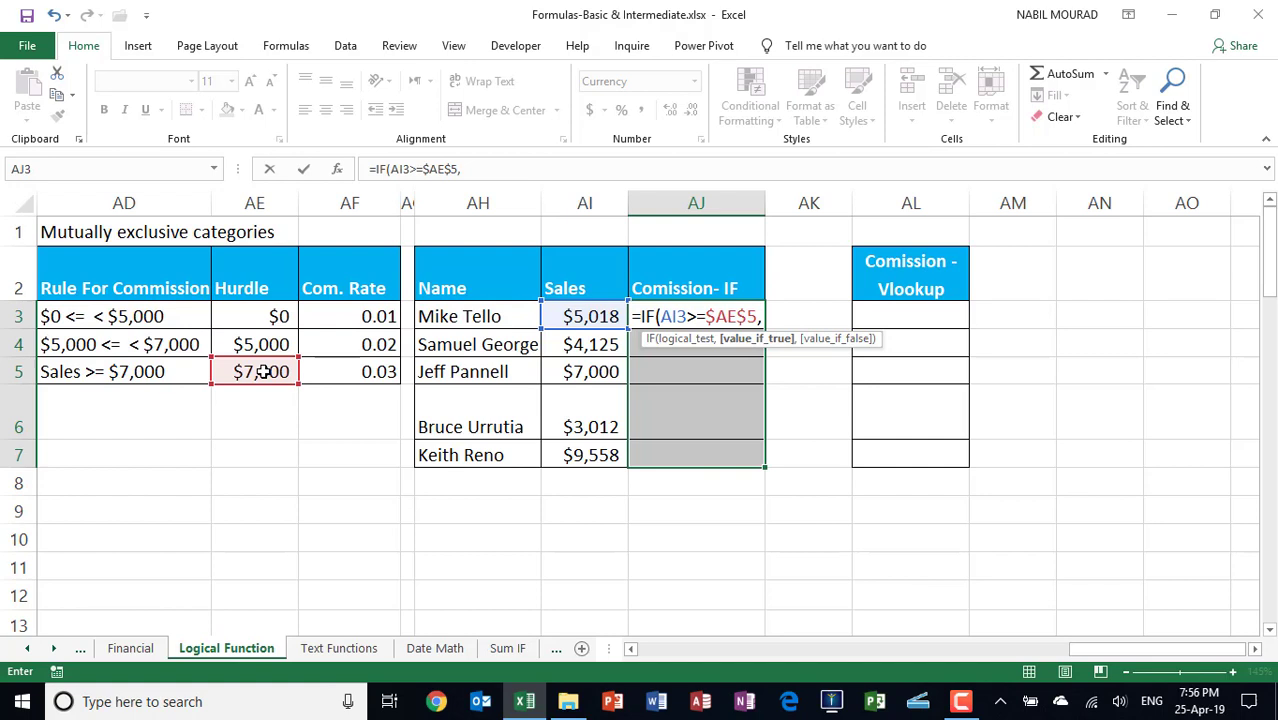
pyautogui.moveTo(756, 338)
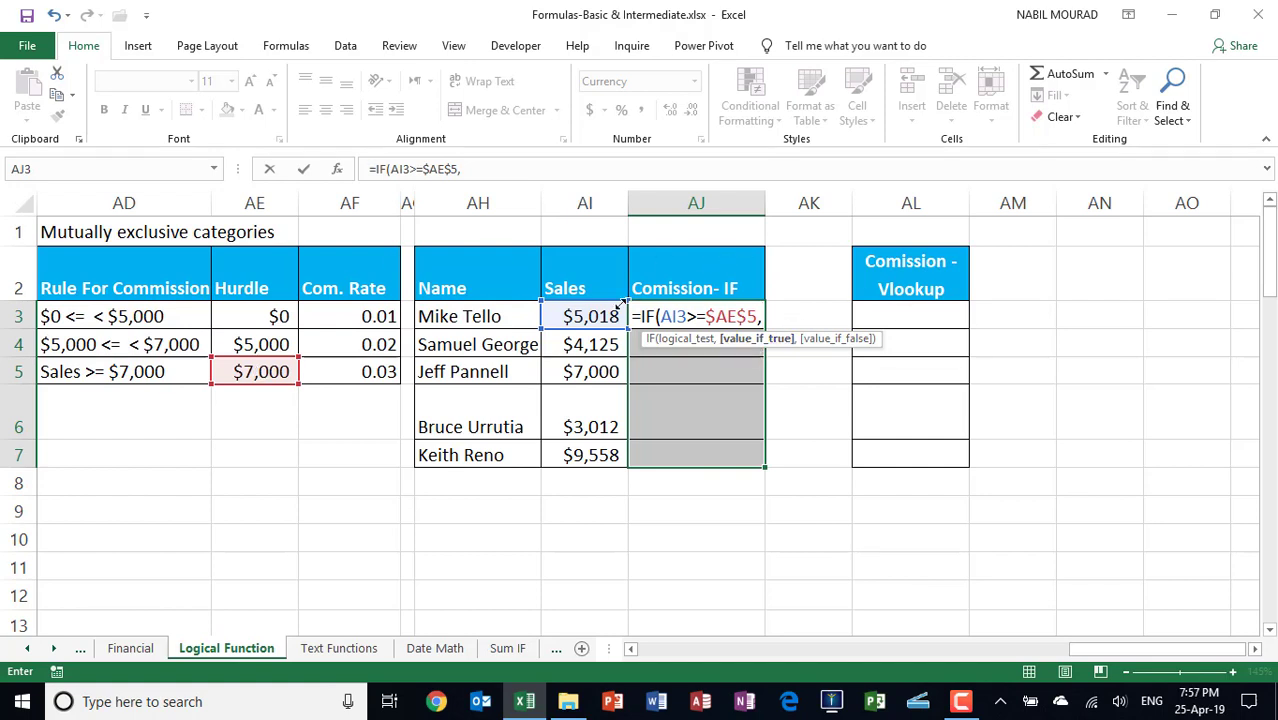
# - Add the true branch AI3*$AF$5 applying the fixed 0.03 top rate
pyautogui.click(584, 316)
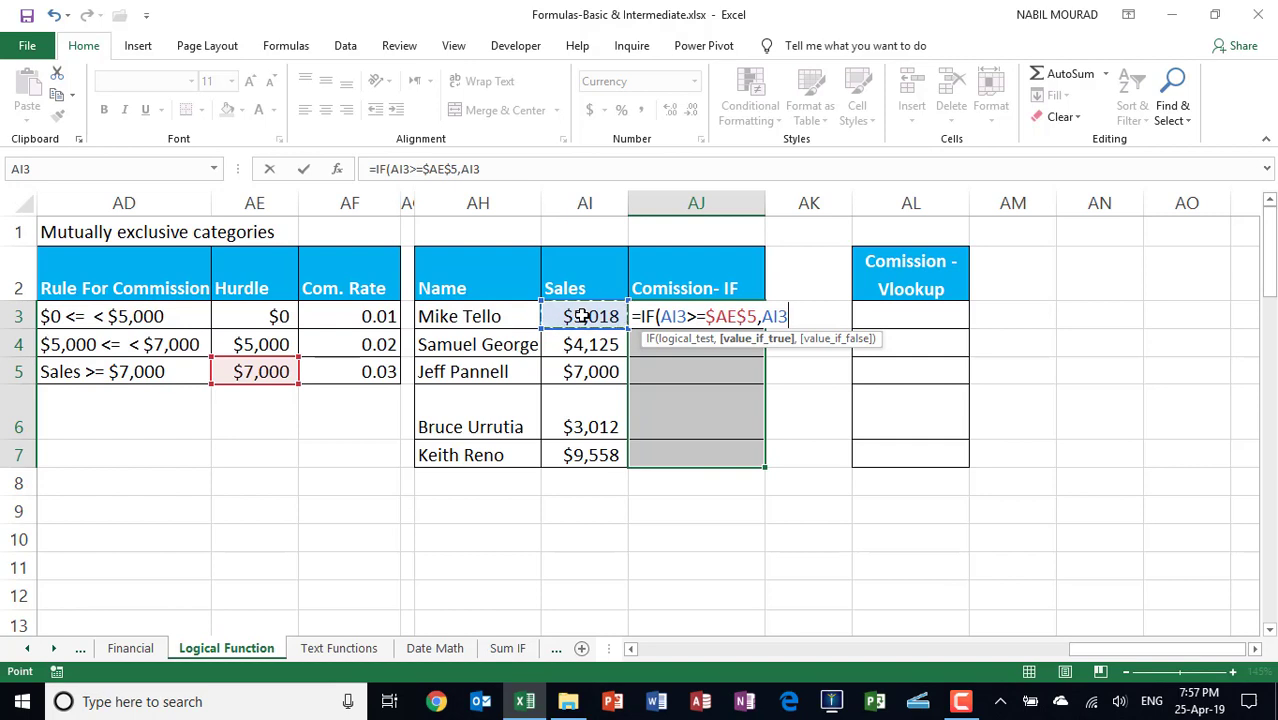
pyautogui.write('*')
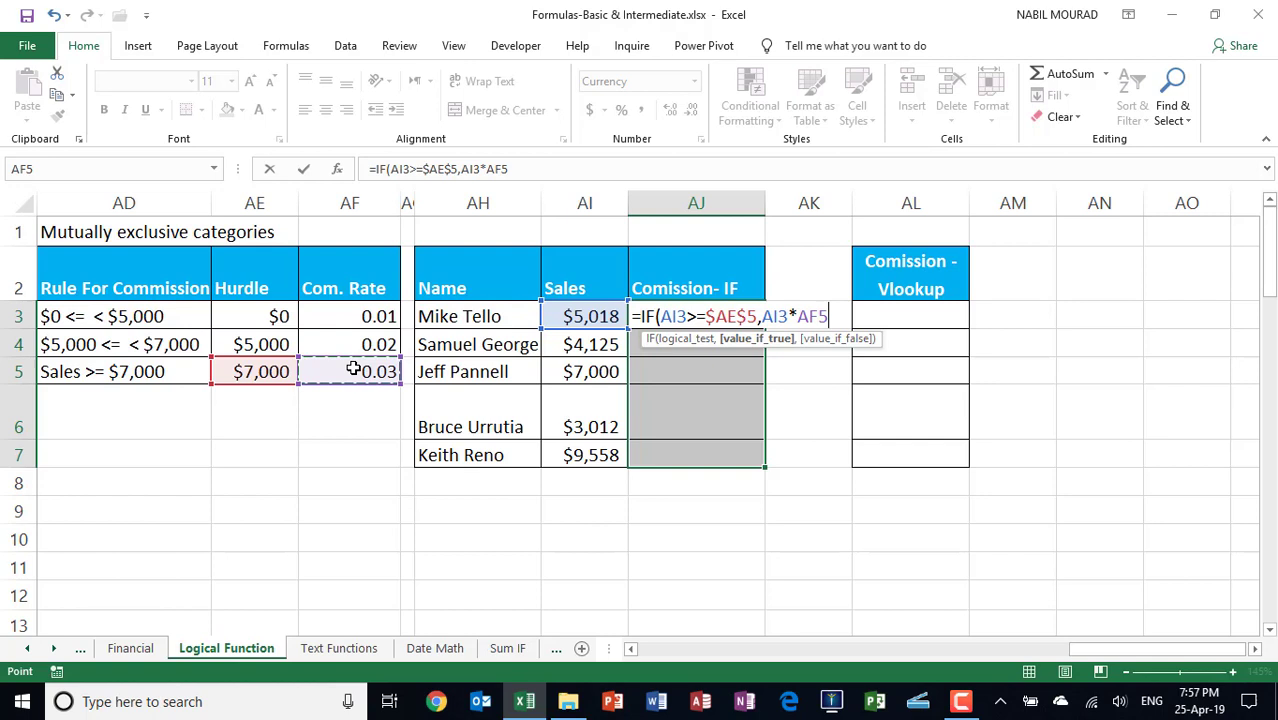
pyautogui.press('f4')
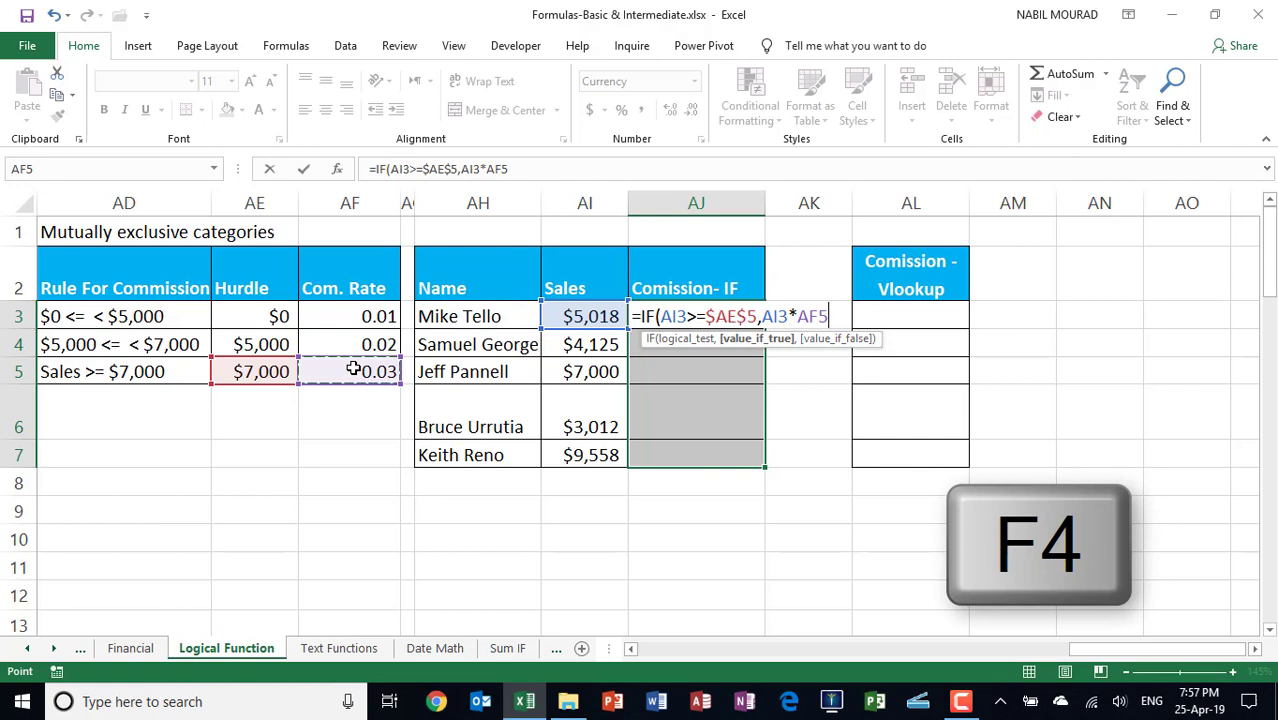
pyautogui.press('f4')
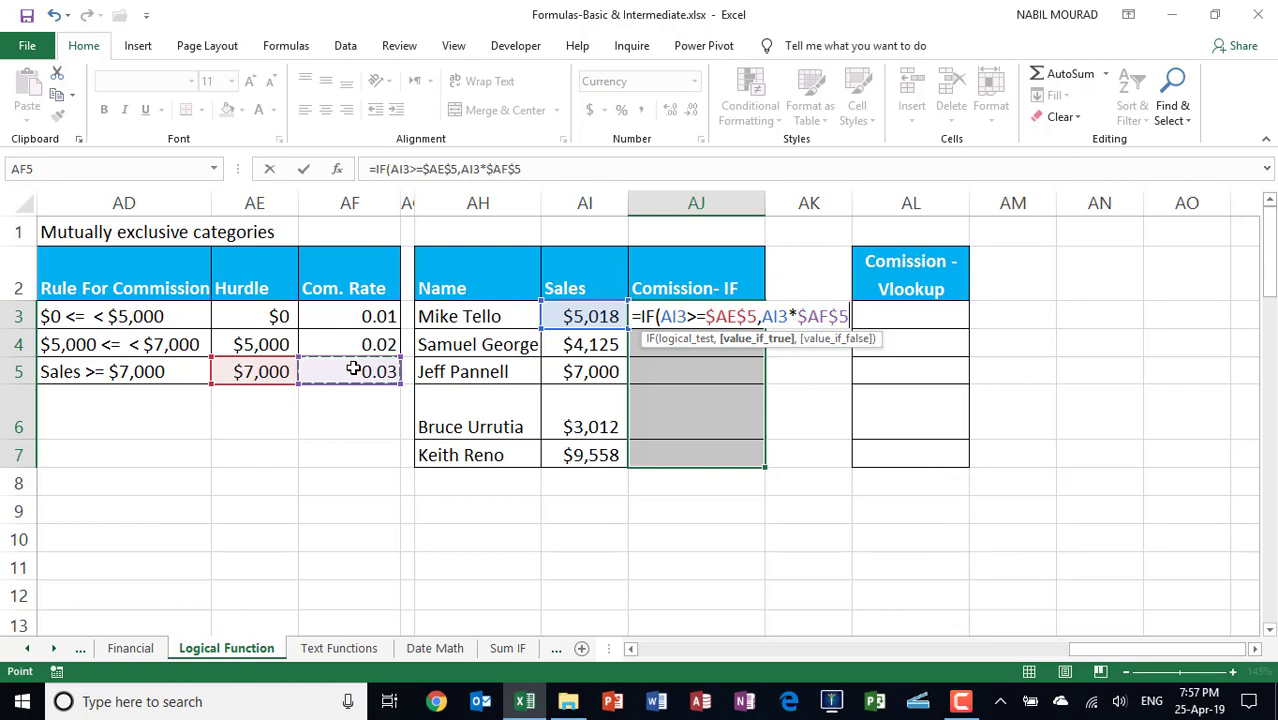
pyautogui.write(',')
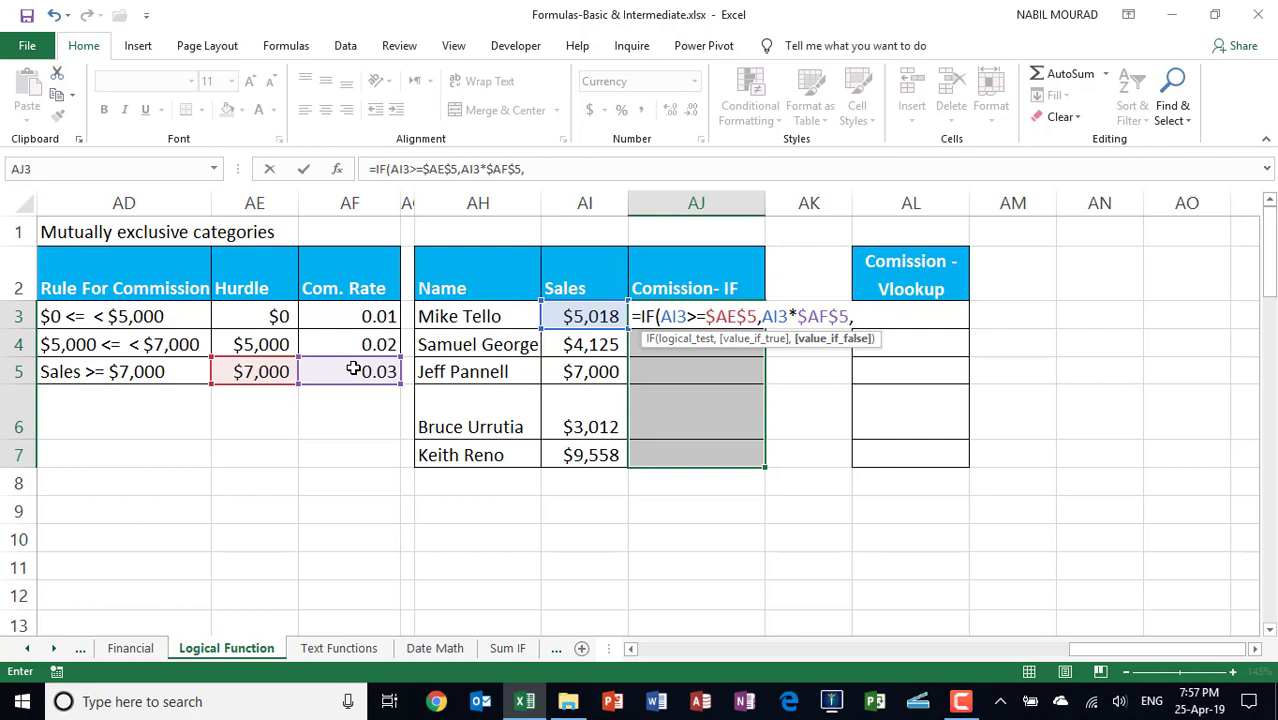
# - Nest a second IF testing AI3 >= the absolute $AE$4 $5,000 hurdle
pyautogui.write('if')
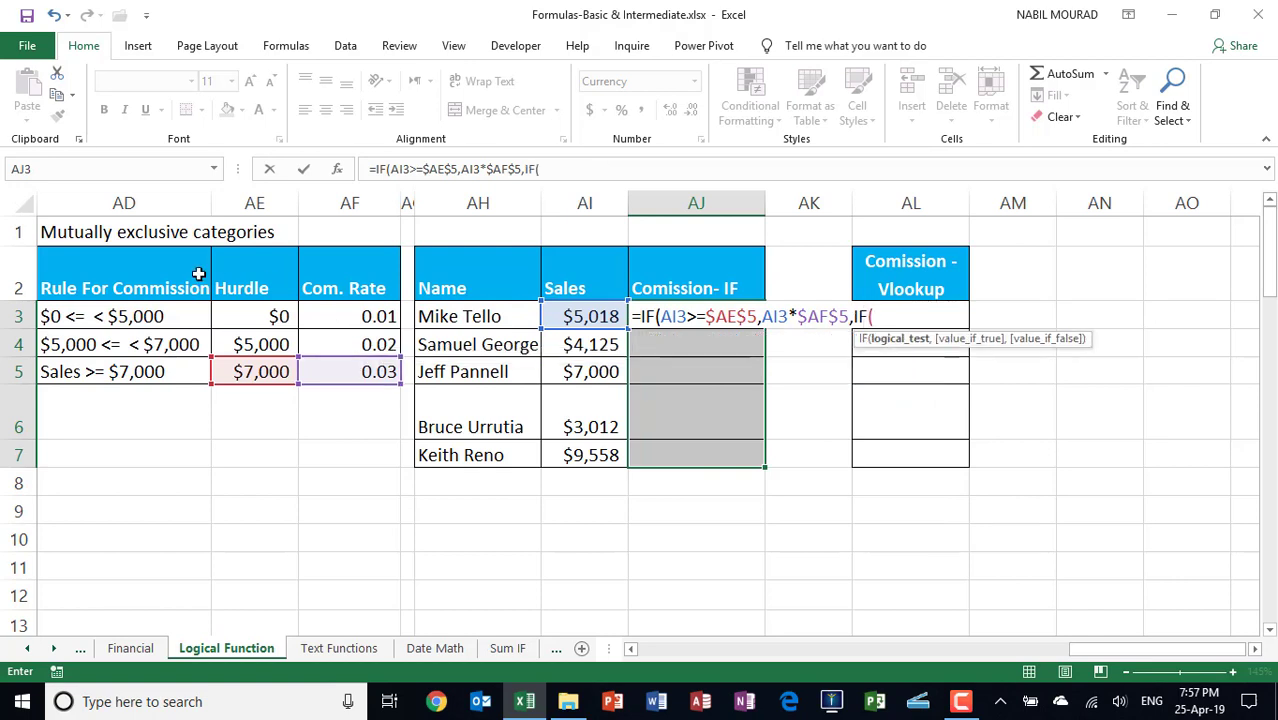
pyautogui.click(584, 316)
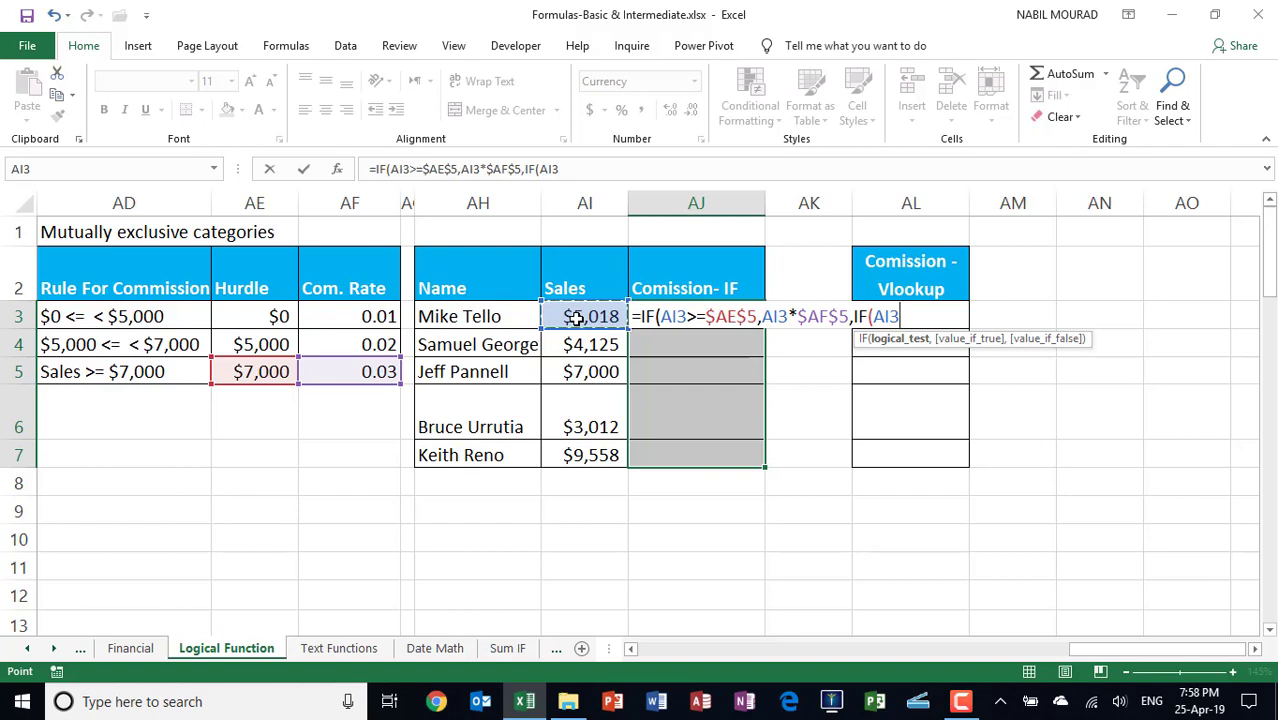
pyautogui.write('>=')
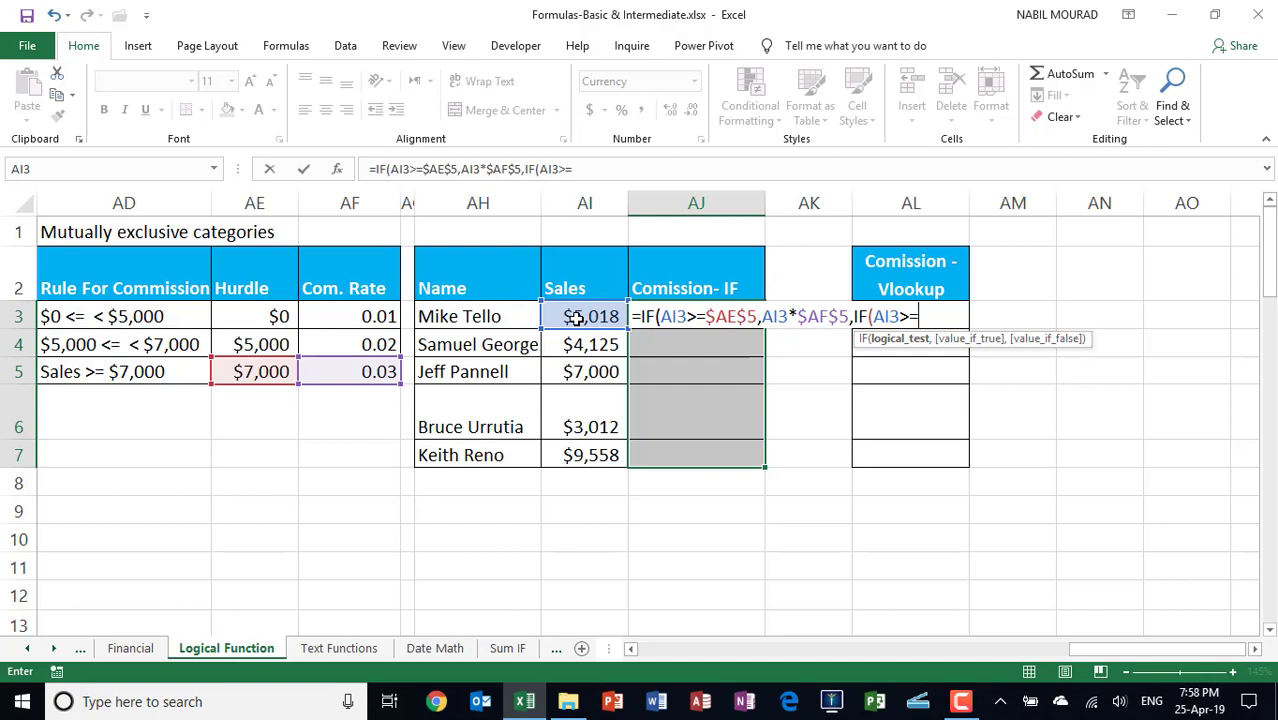
pyautogui.click(260, 344)
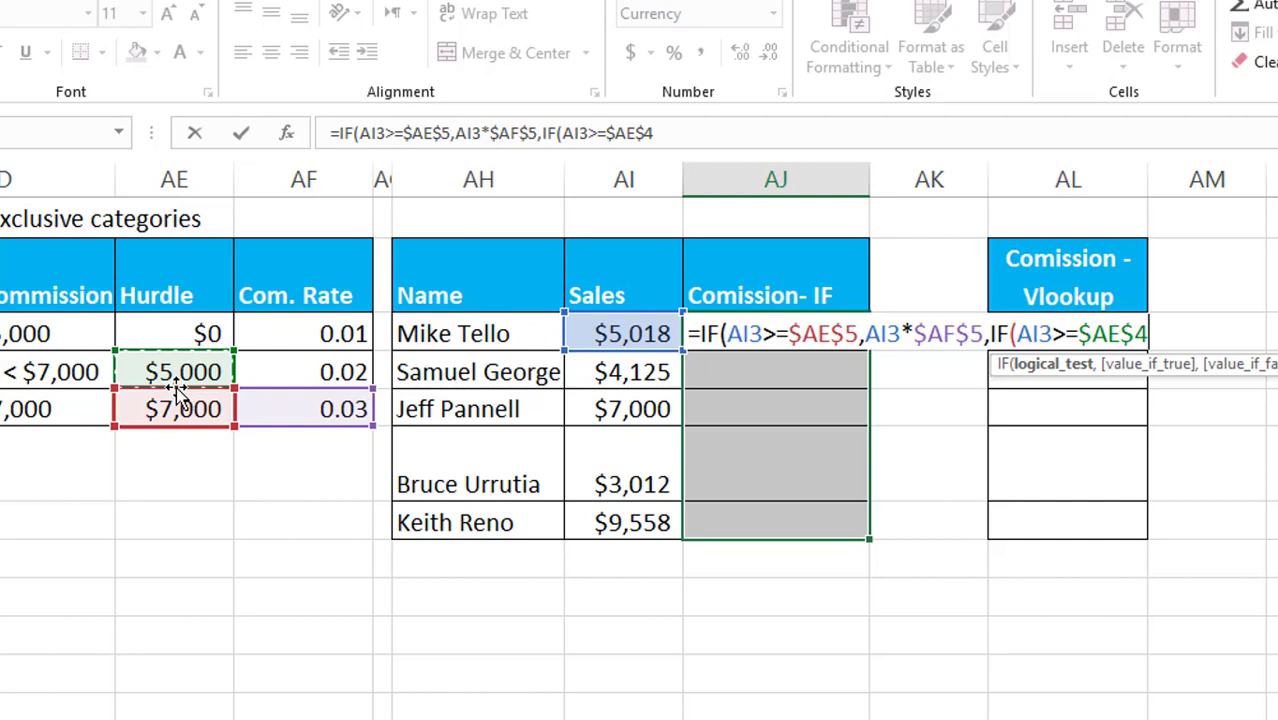
pyautogui.write(',')
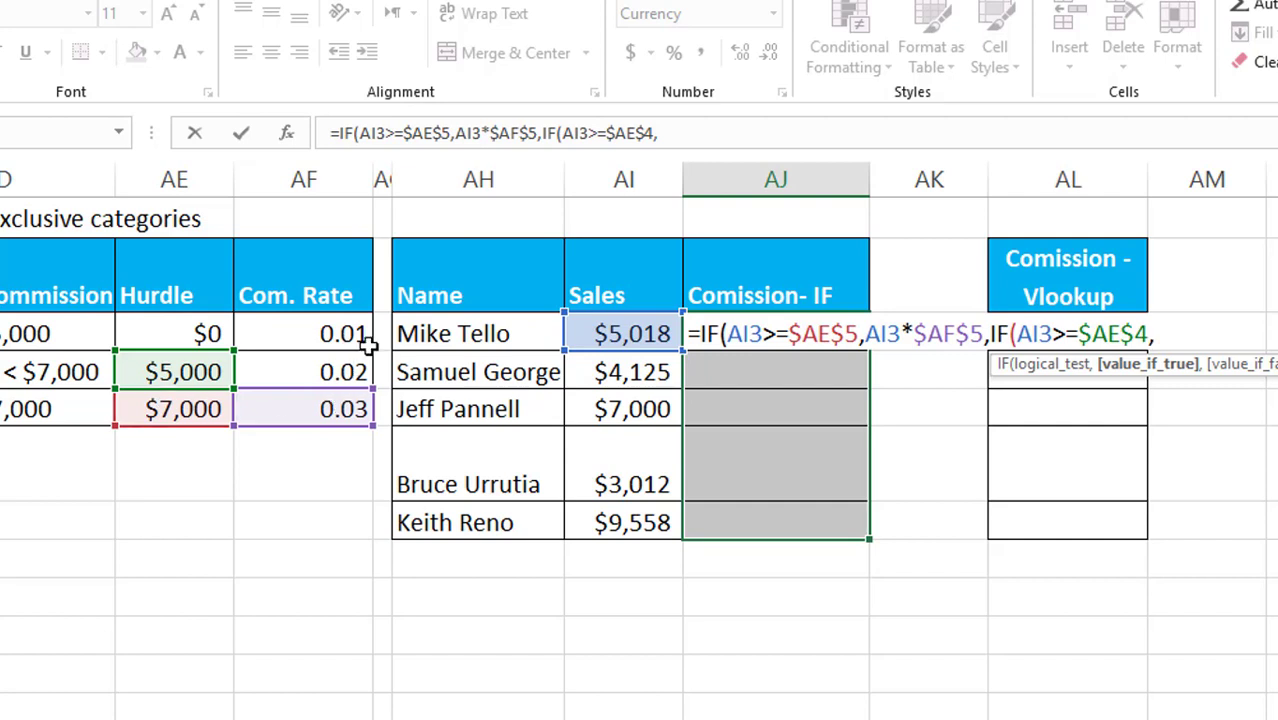
pyautogui.moveTo(628, 322)
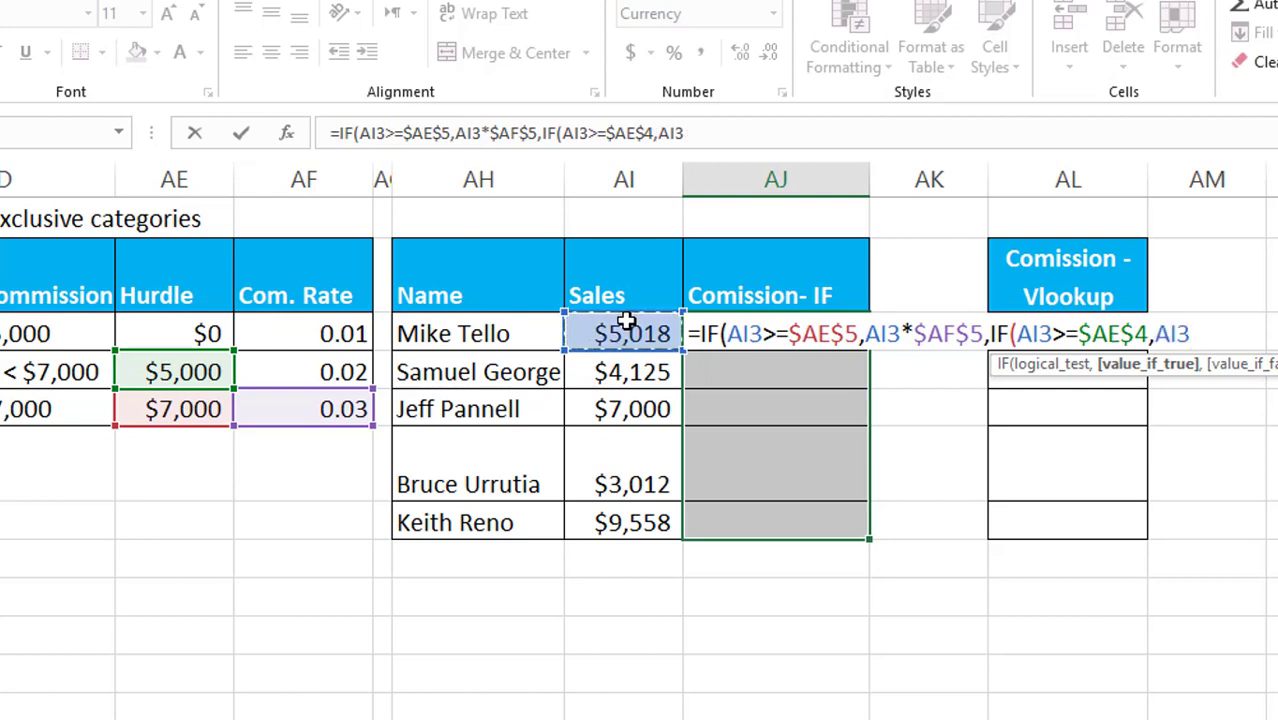
# - Finish with AI3*$AF$4, the AI3*$AF$3 0.01 fallback and two closing parentheses
pyautogui.write('*')
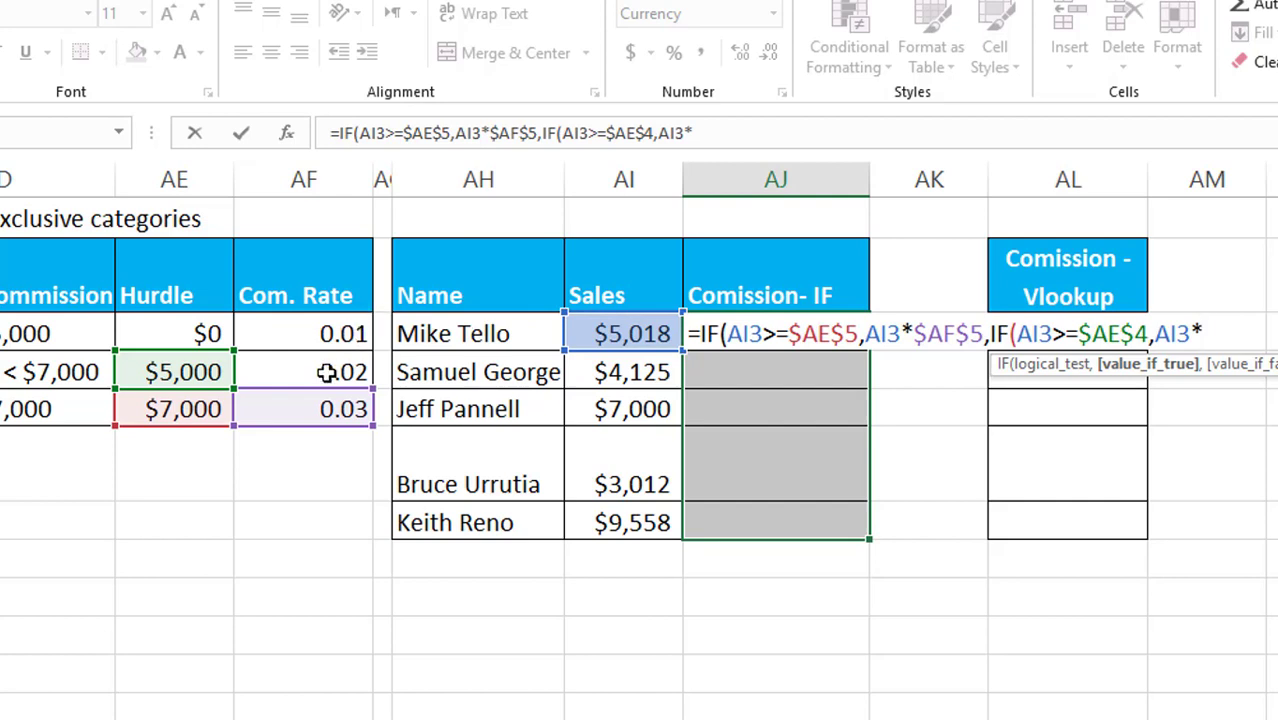
pyautogui.press('F4')
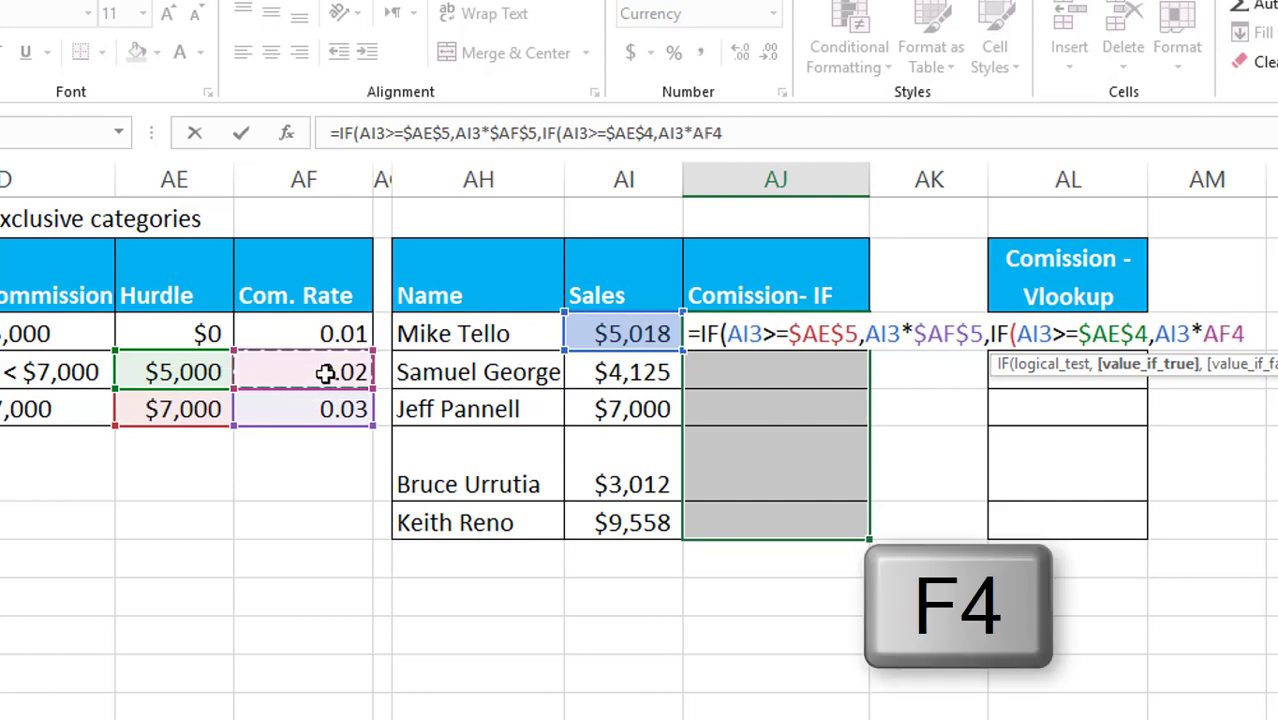
pyautogui.press('f4')
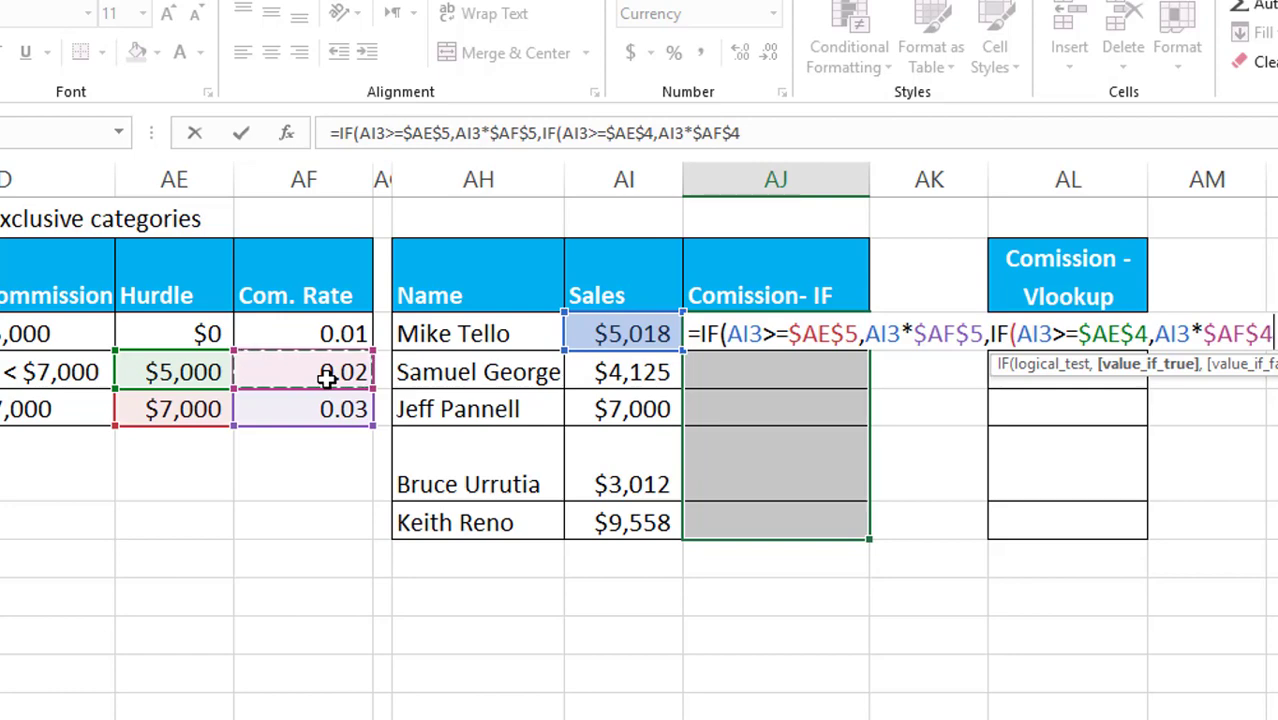
pyautogui.write(',AI3')
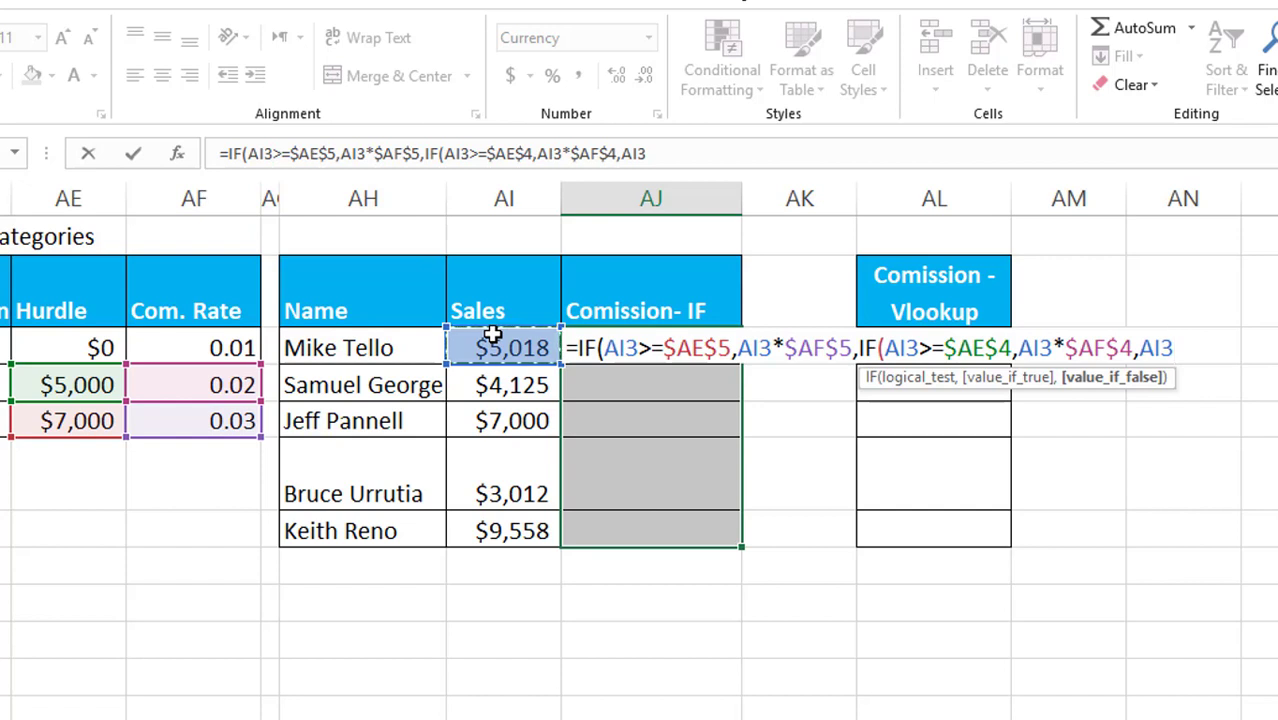
pyautogui.write('*')
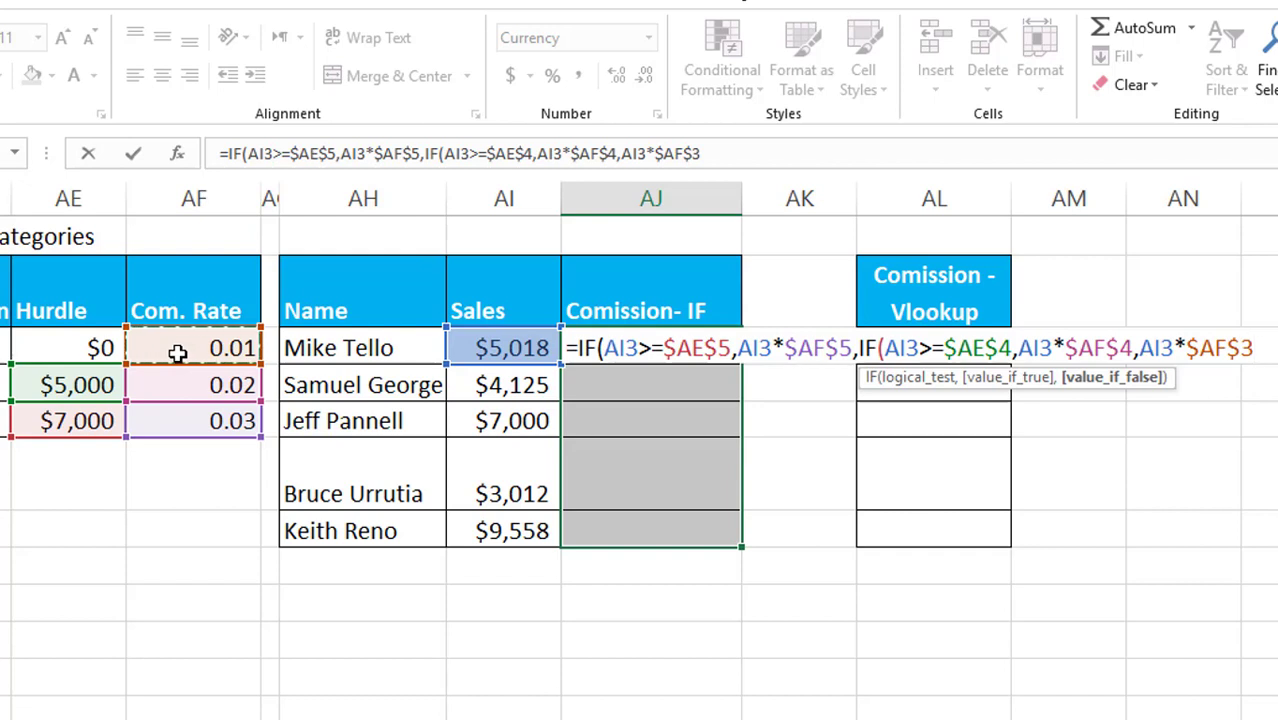
pyautogui.write(')')
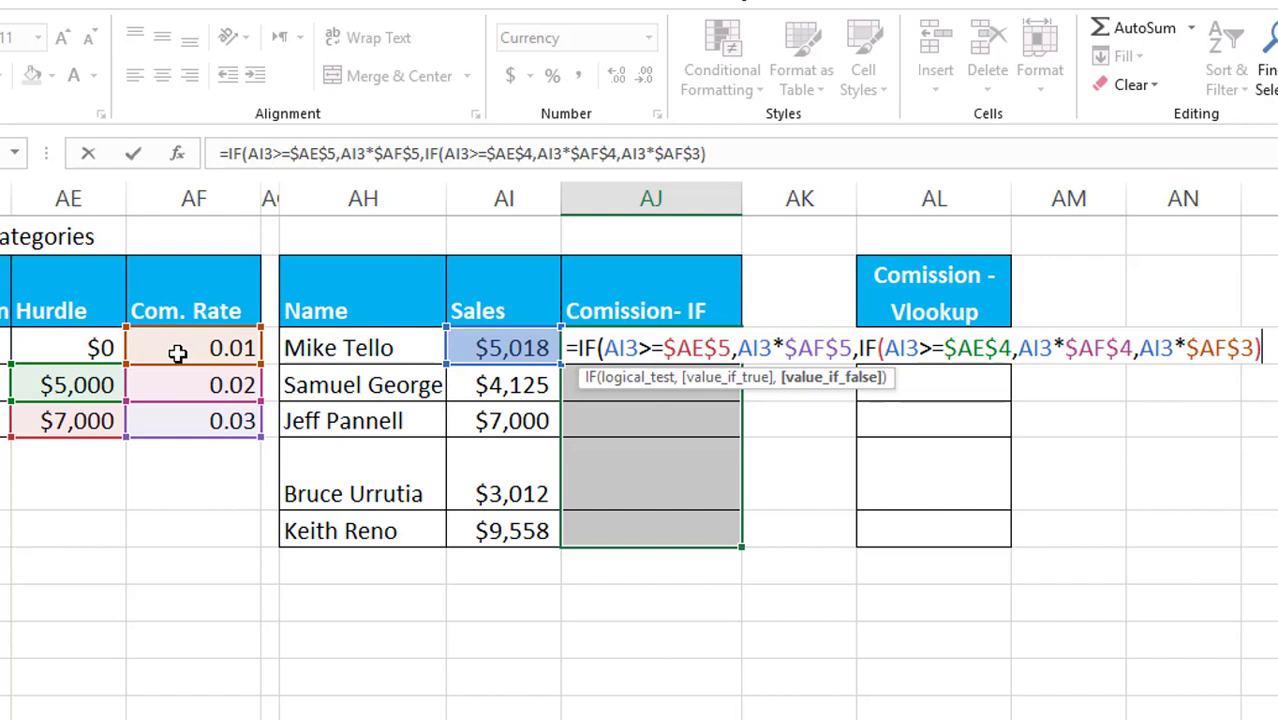
pyautogui.write(')')
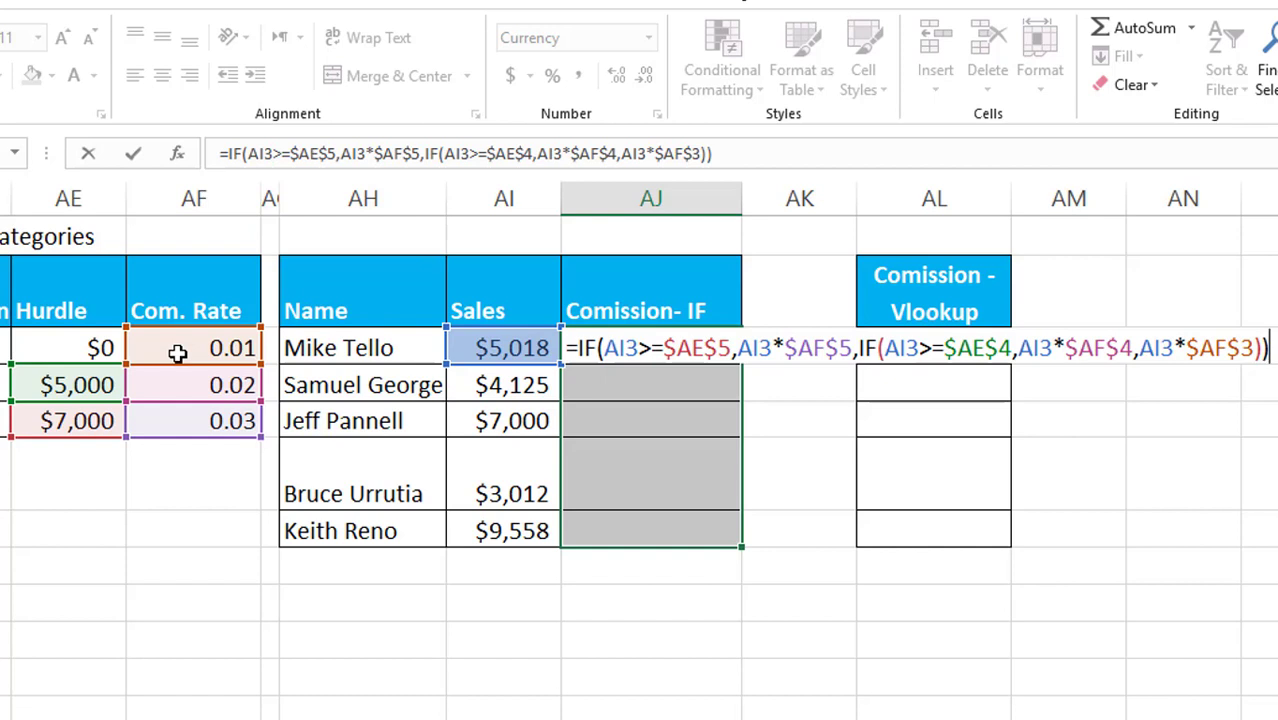
pyautogui.press('ctrl+enter')
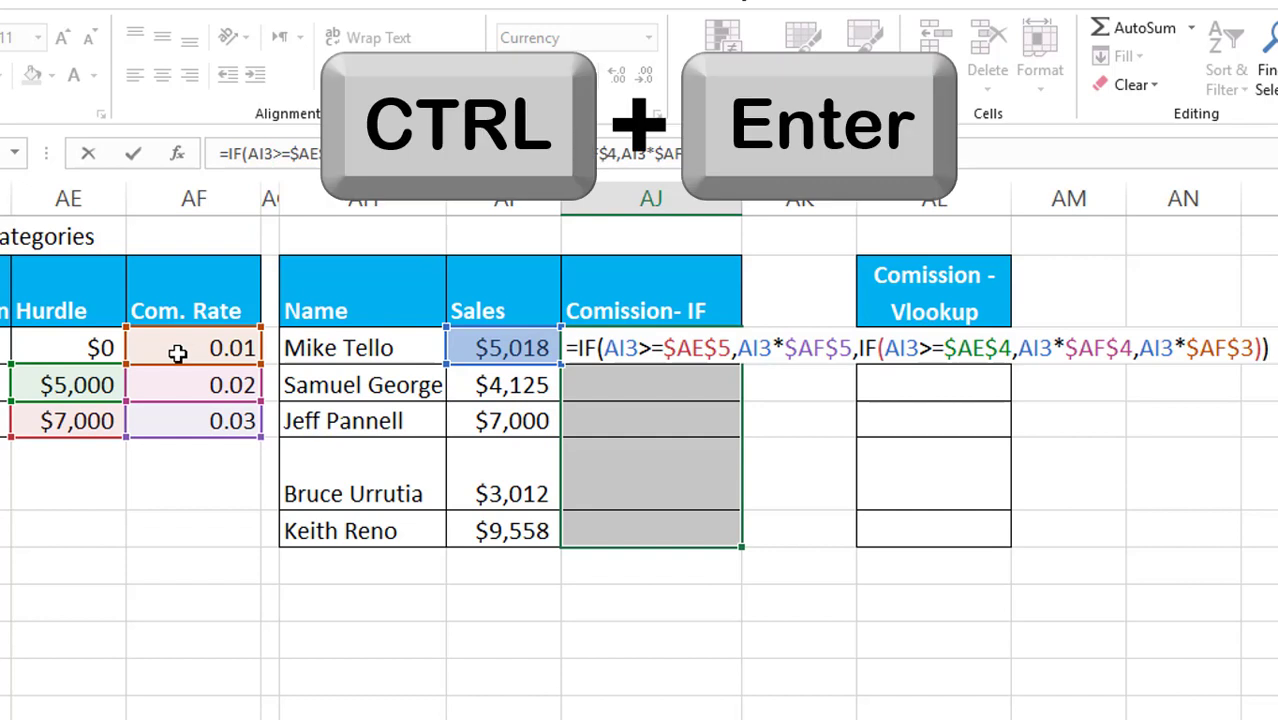
# - Enter the nested IF into AJ3:AJ7, giving $100, $41, $210, $30 and $287
pyautogui.press('ctrl+Return')
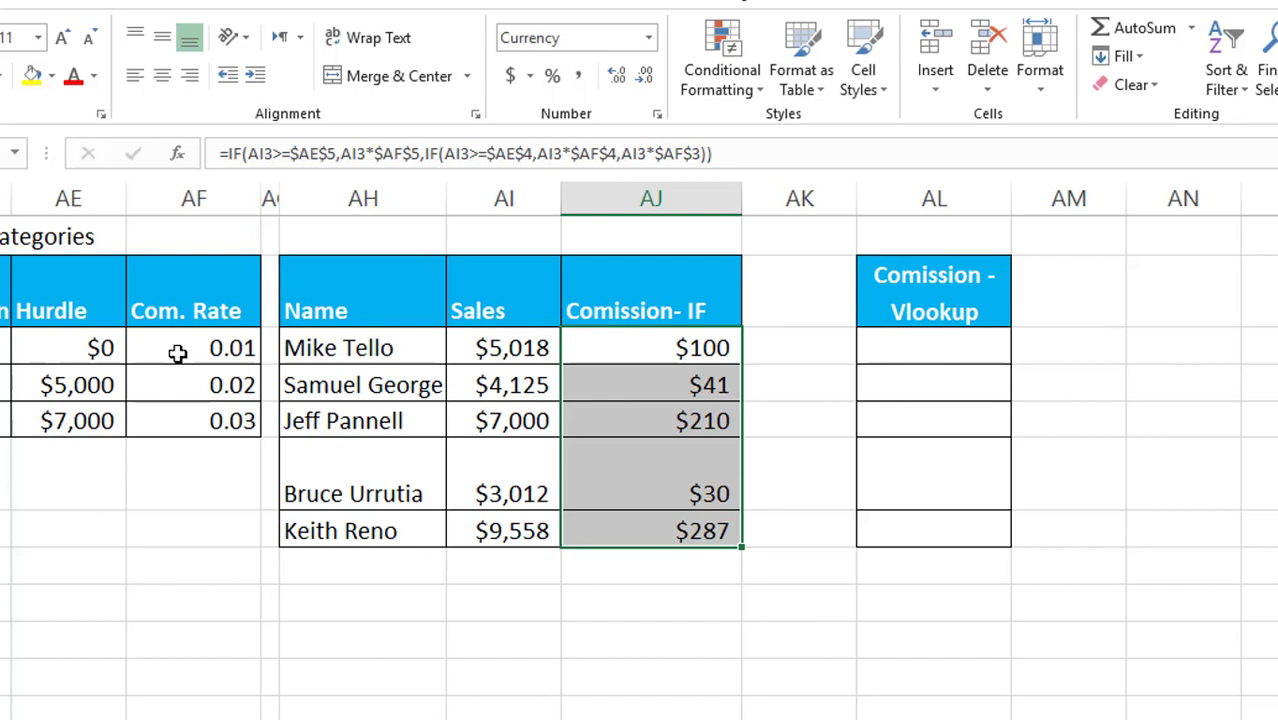
pyautogui.moveTo(478, 308)
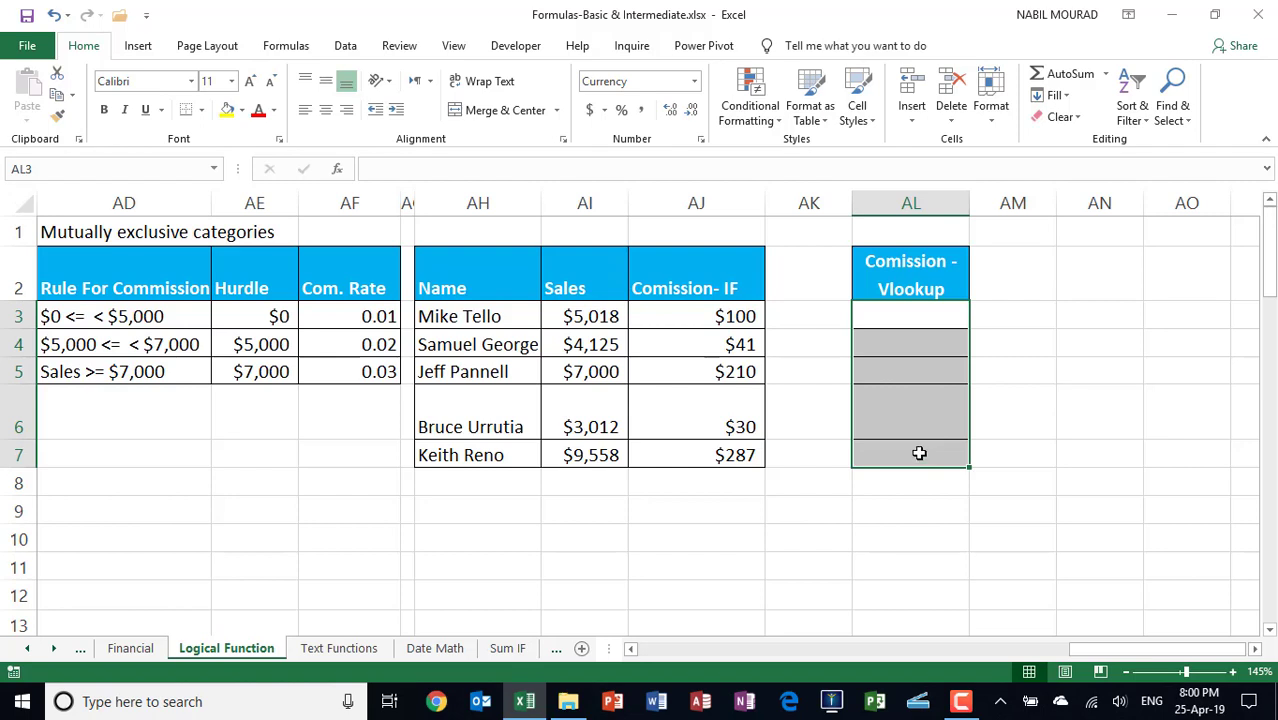
# - Build =VLOOKUP(AI3,$AE$3:$AF$5,2, in AL3 with the rate table locked absolute
pyautogui.write('=VLOOKUP(')
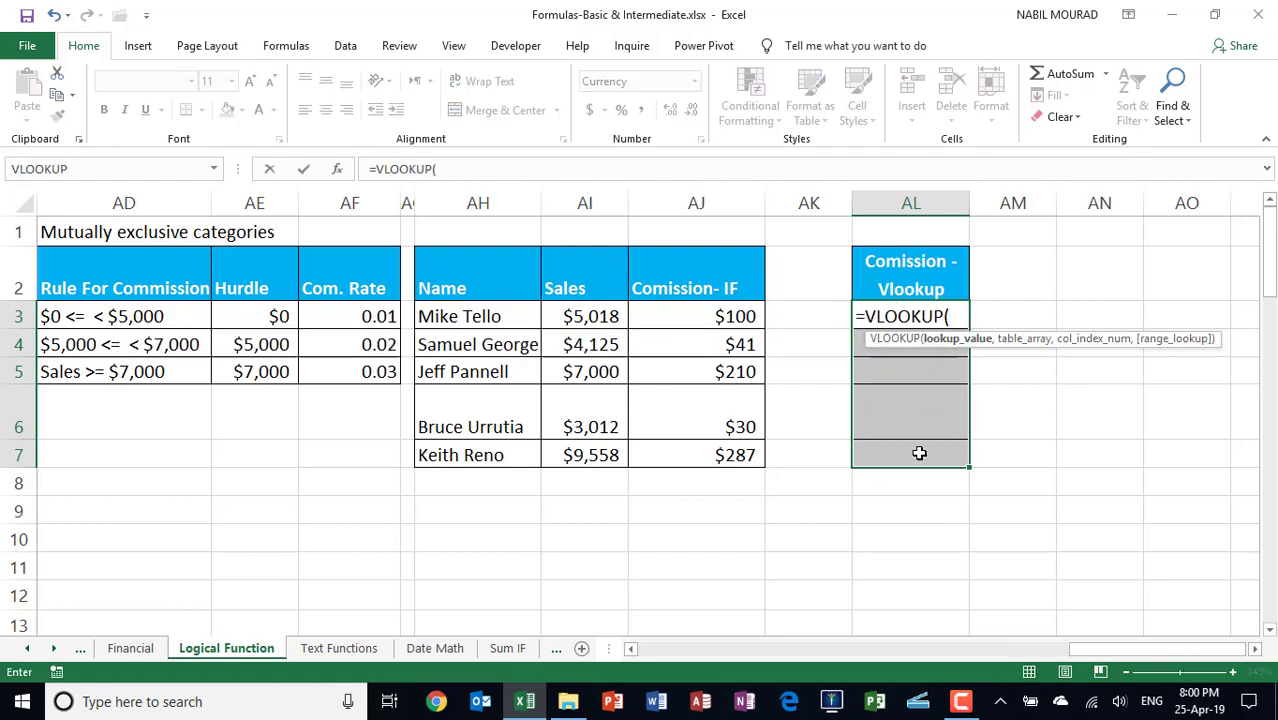
pyautogui.moveTo(980, 348)
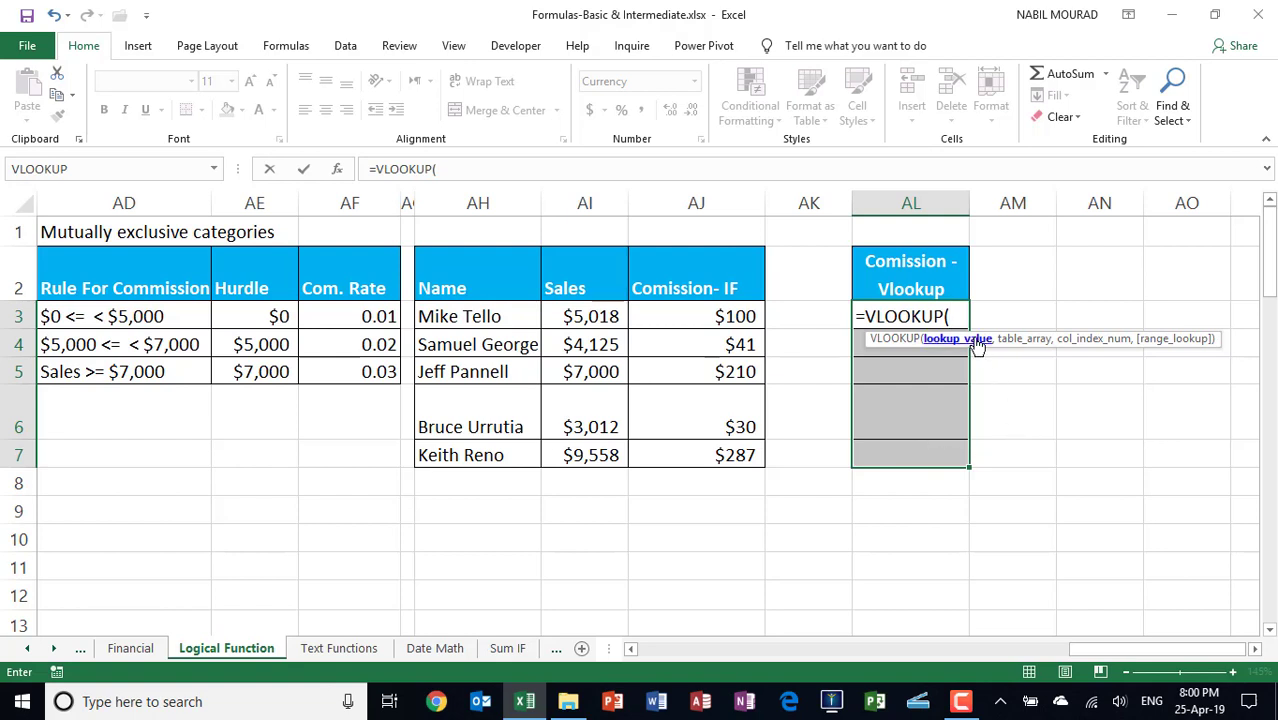
pyautogui.moveTo(824, 164)
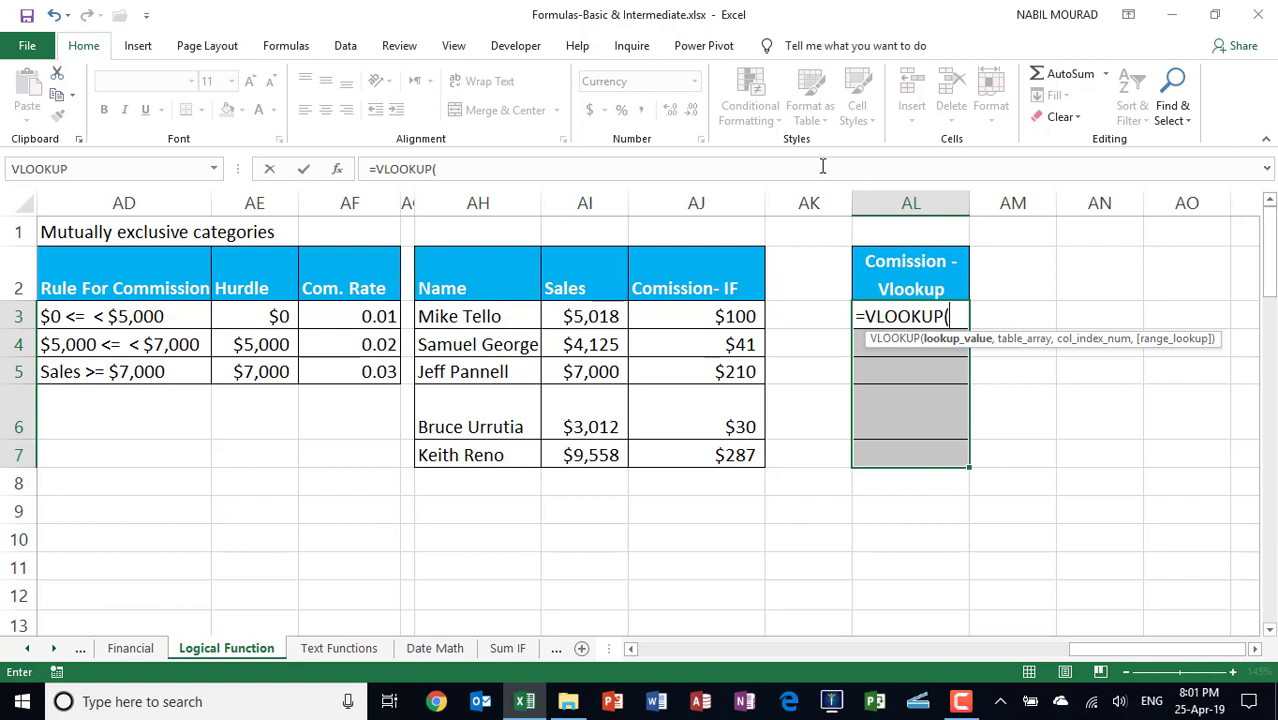
pyautogui.click(584, 316)
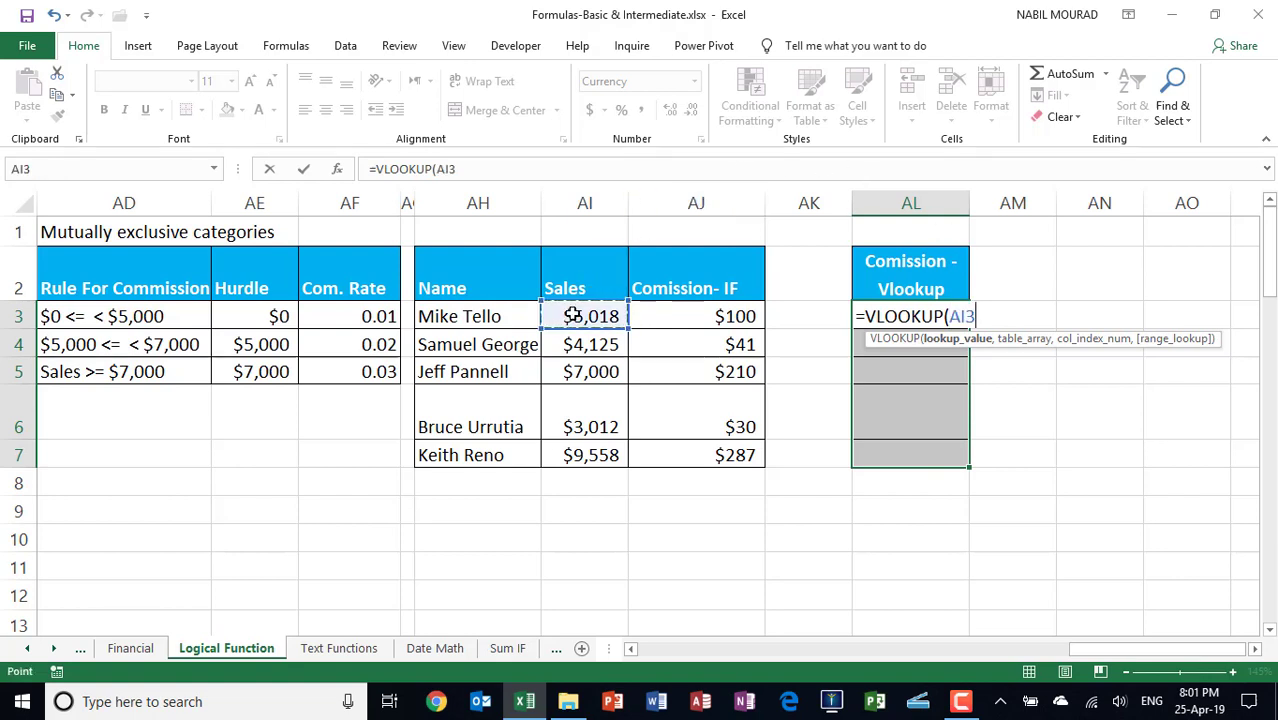
pyautogui.write(',')
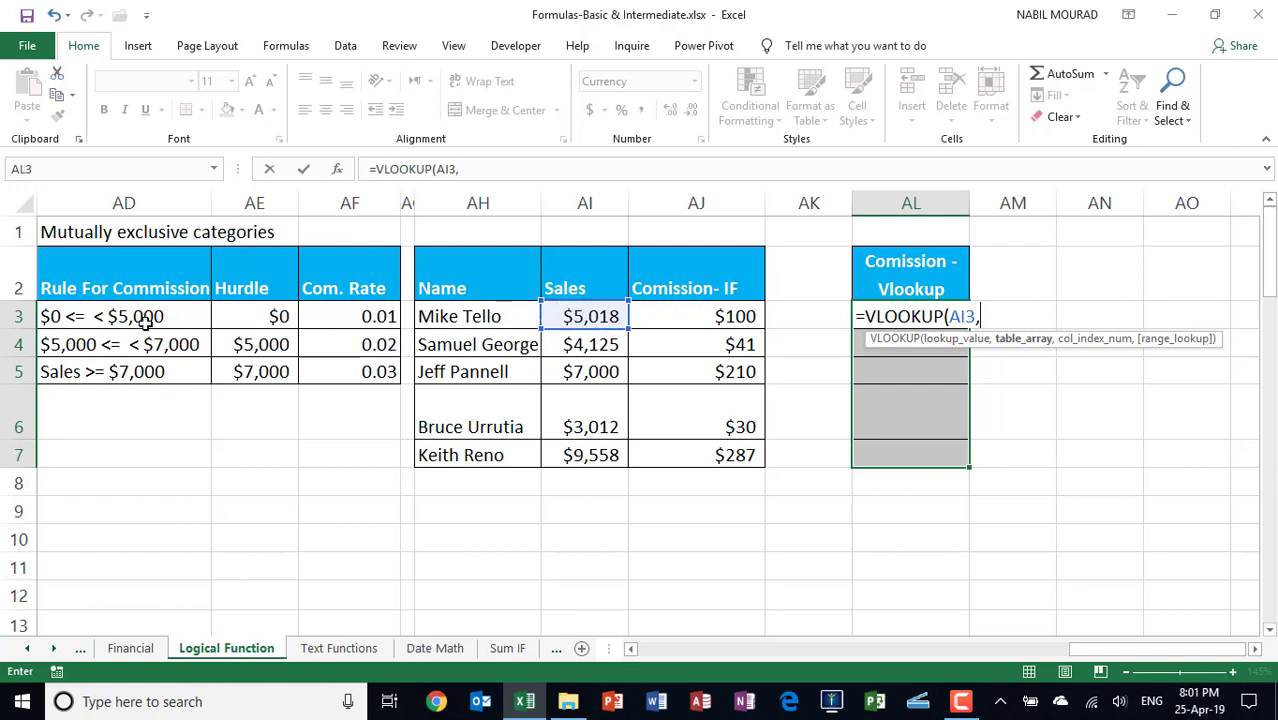
pyautogui.moveTo(280, 316); pyautogui.dragTo(378, 370)
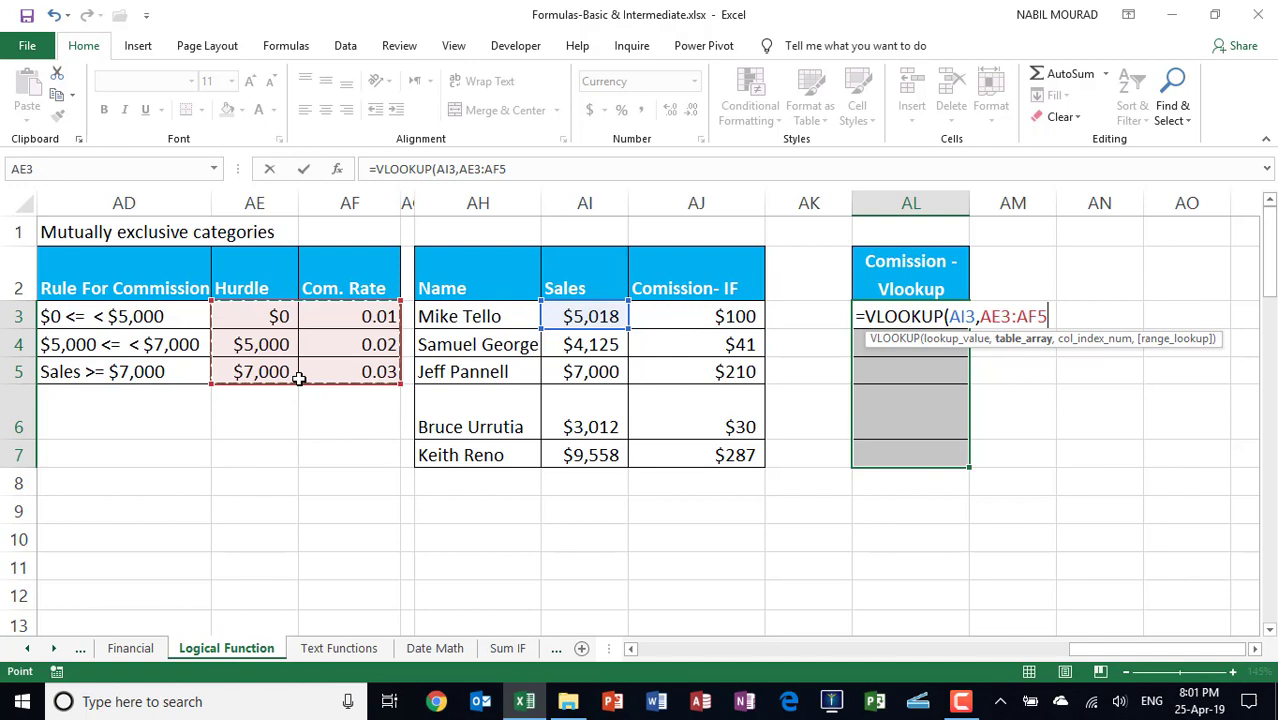
pyautogui.press('F4')
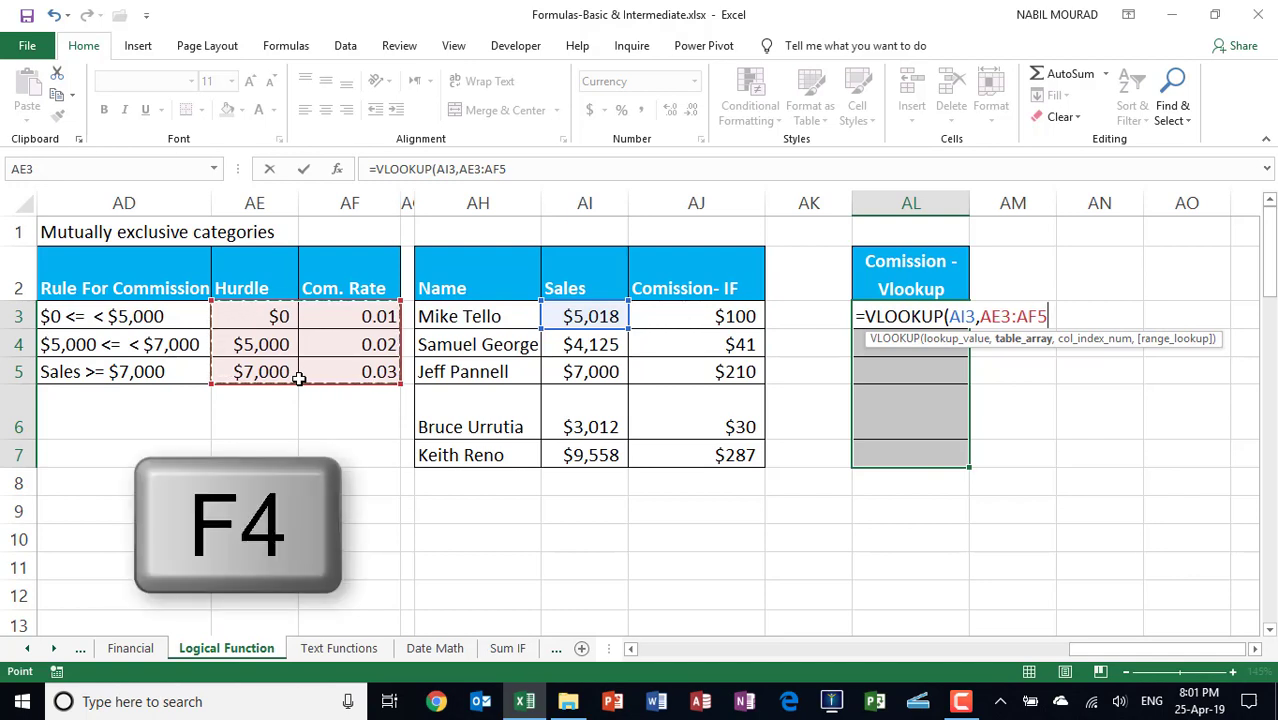
pyautogui.press('F4')
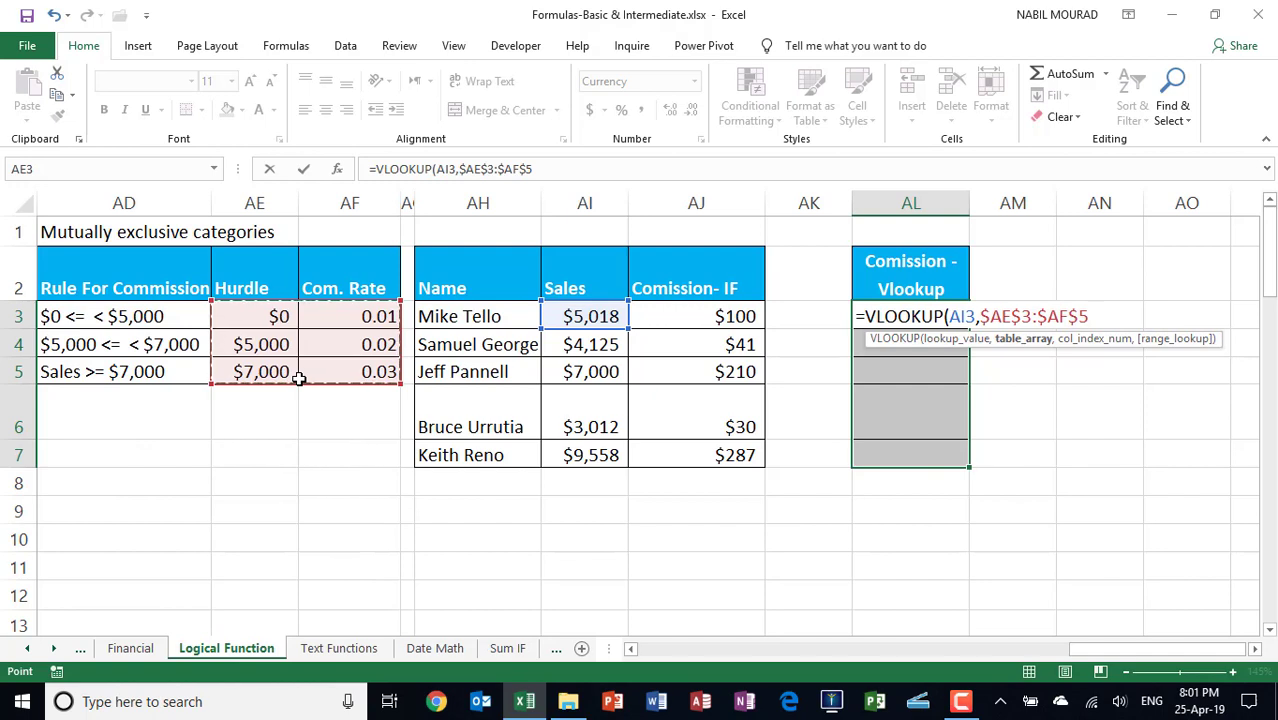
pyautogui.write(',')
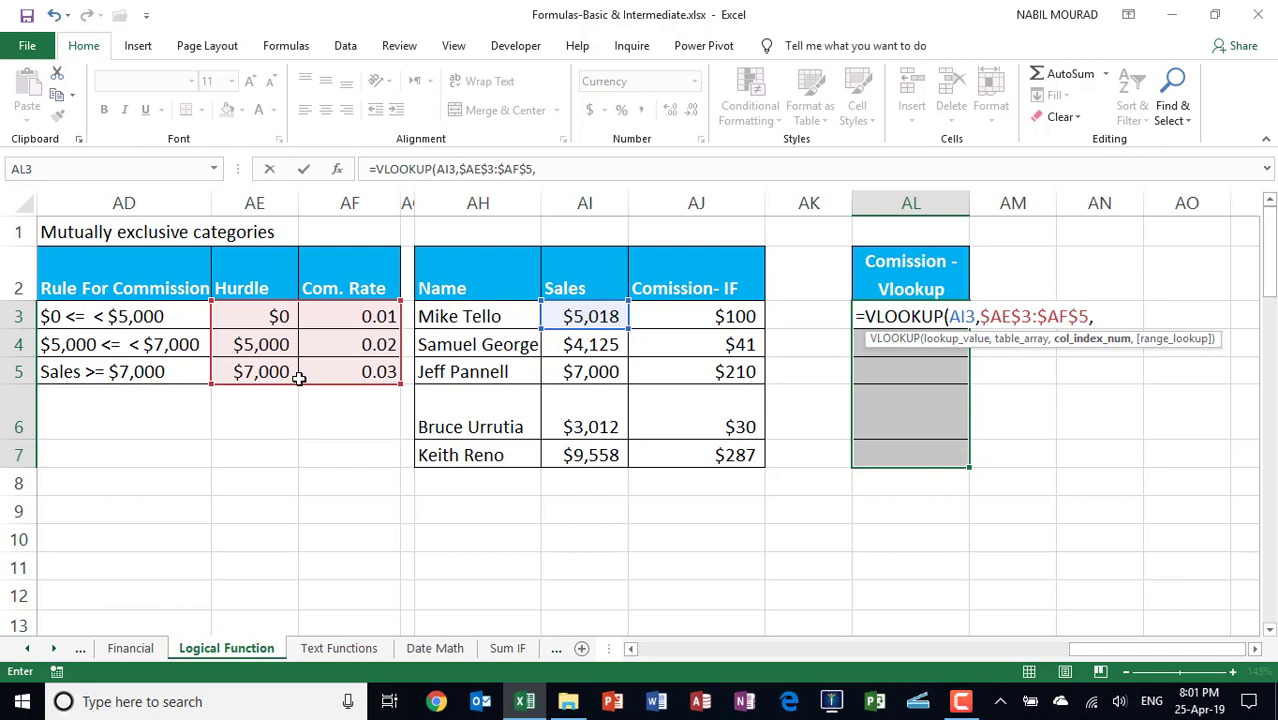
pyautogui.write('2')
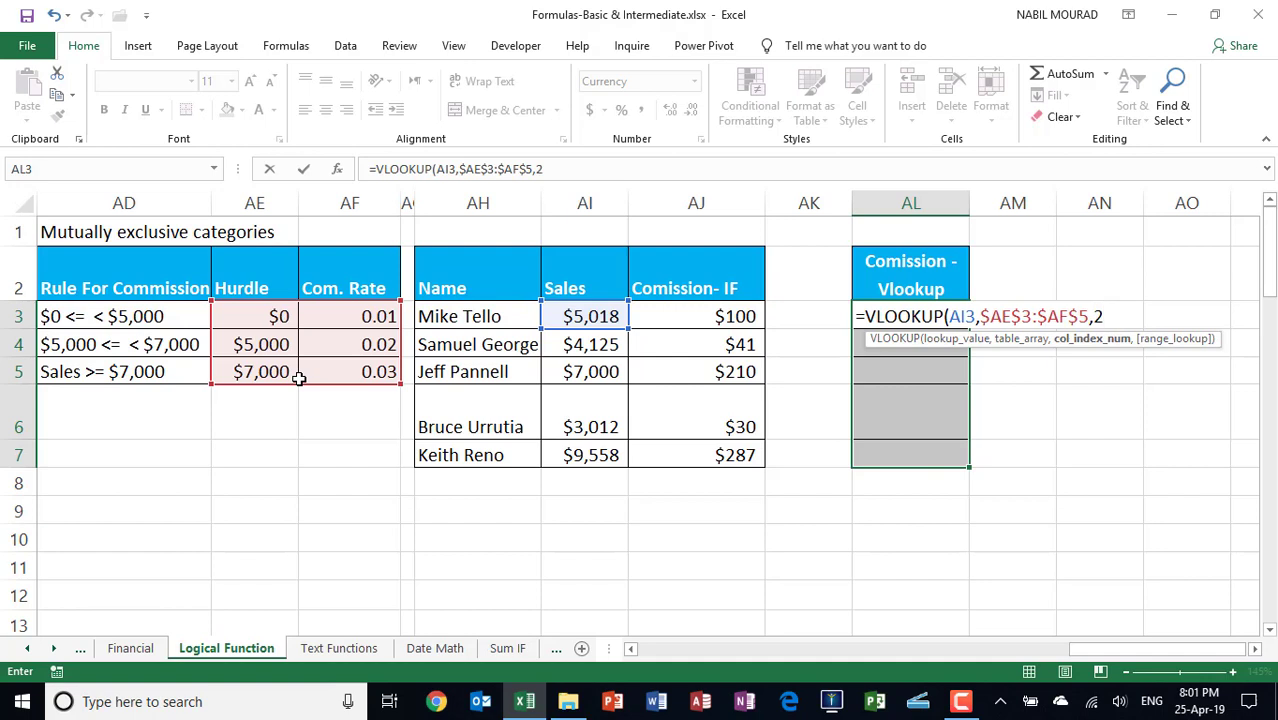
pyautogui.write(',TRUE)')
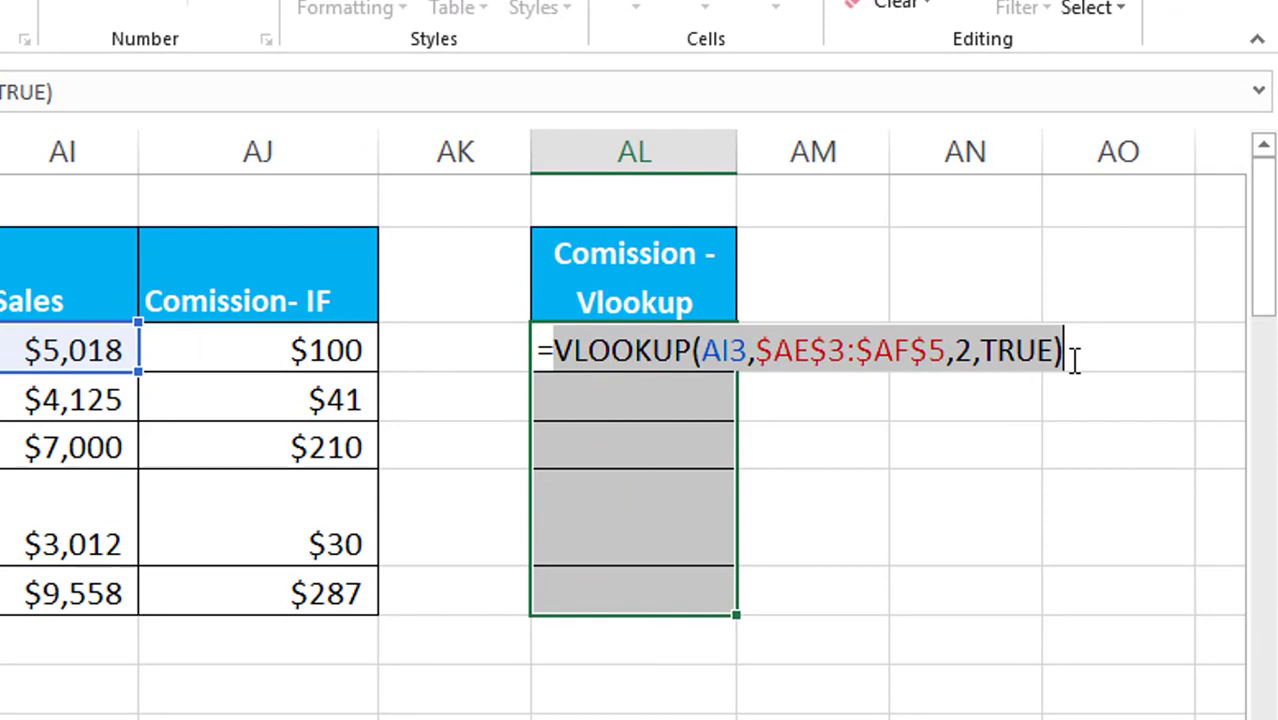
# - Preview the VLOOKUP's 0.02 rate with F9, then undo back to the full formula
pyautogui.press('f9')
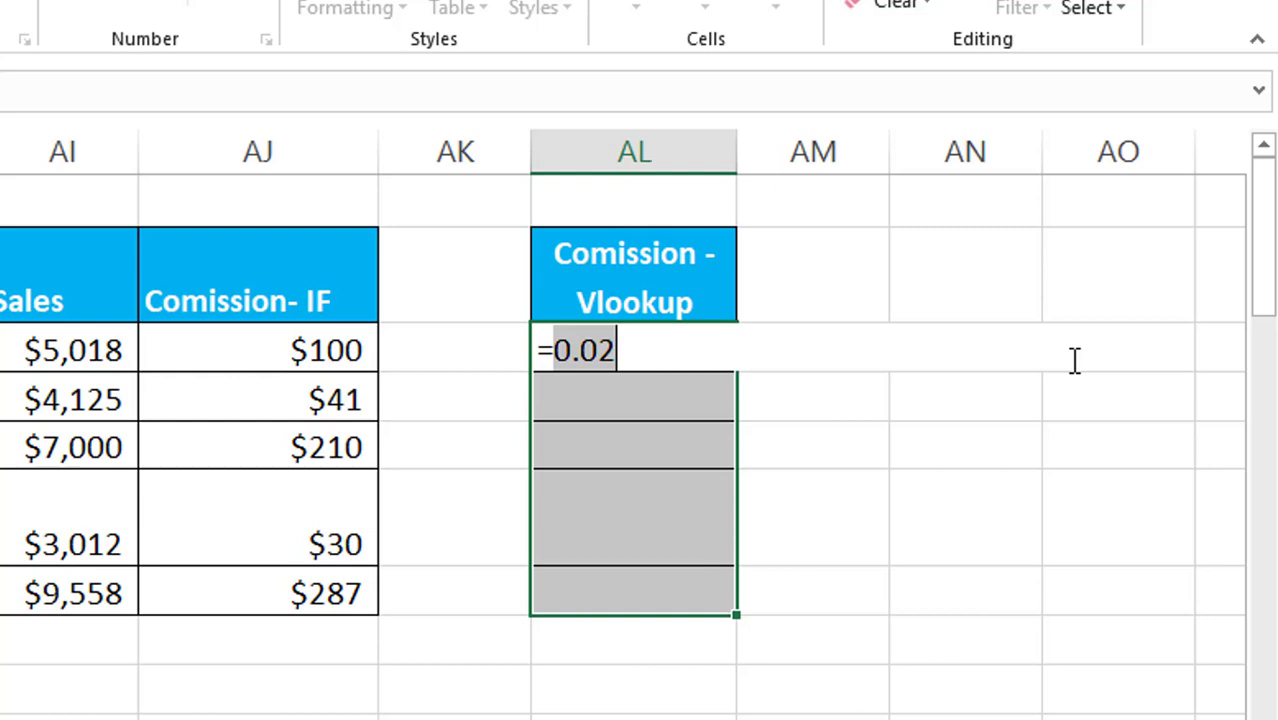
pyautogui.press('ctrl+z')
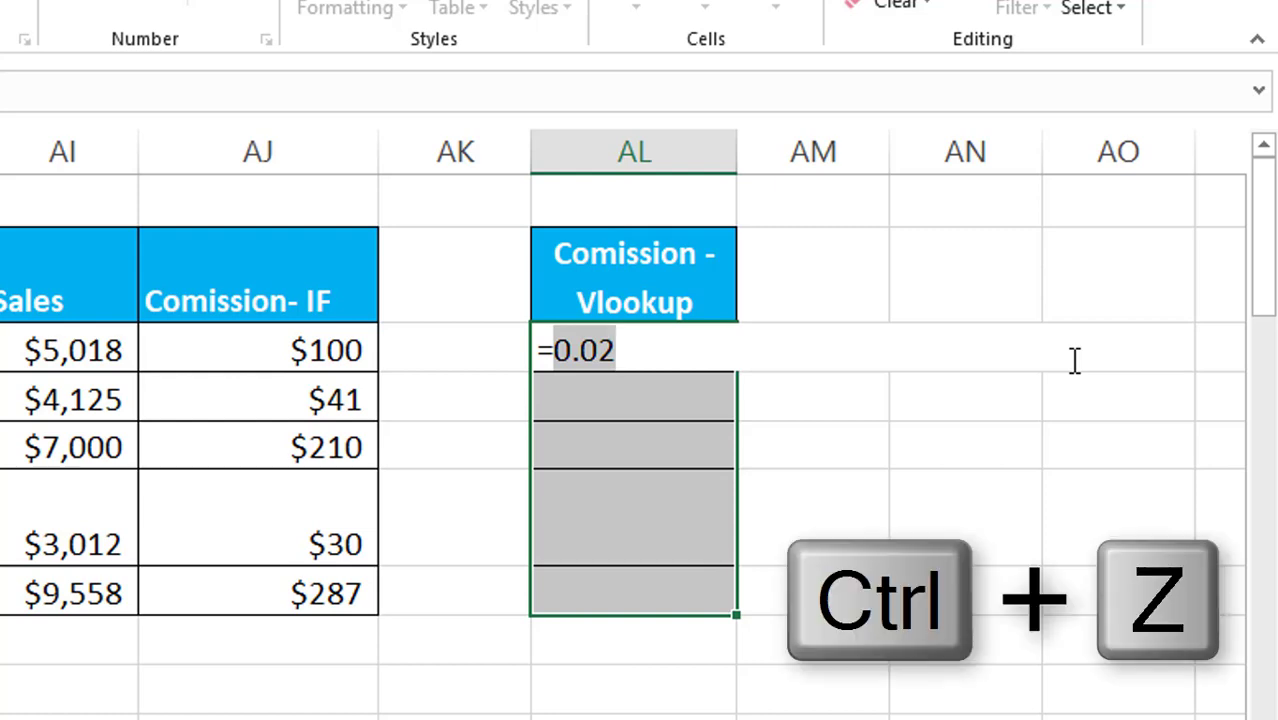
pyautogui.press('ctrl+z')
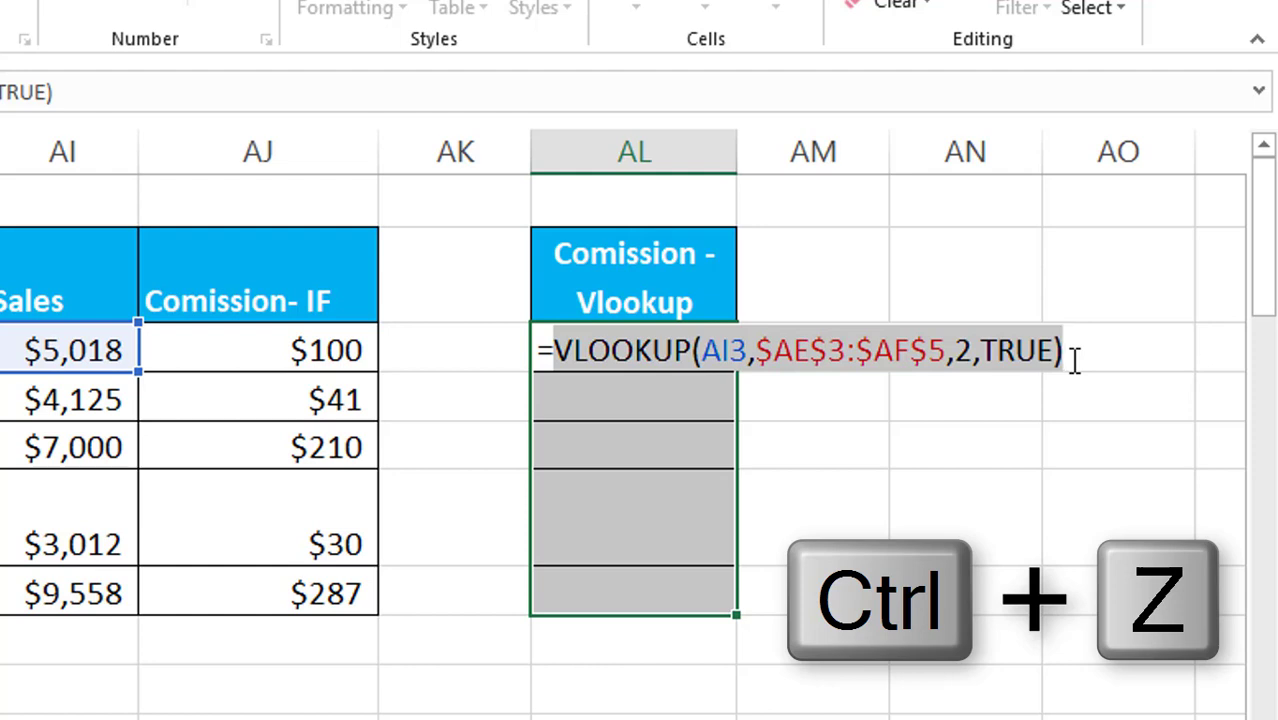
pyautogui.press('ctrl+z')
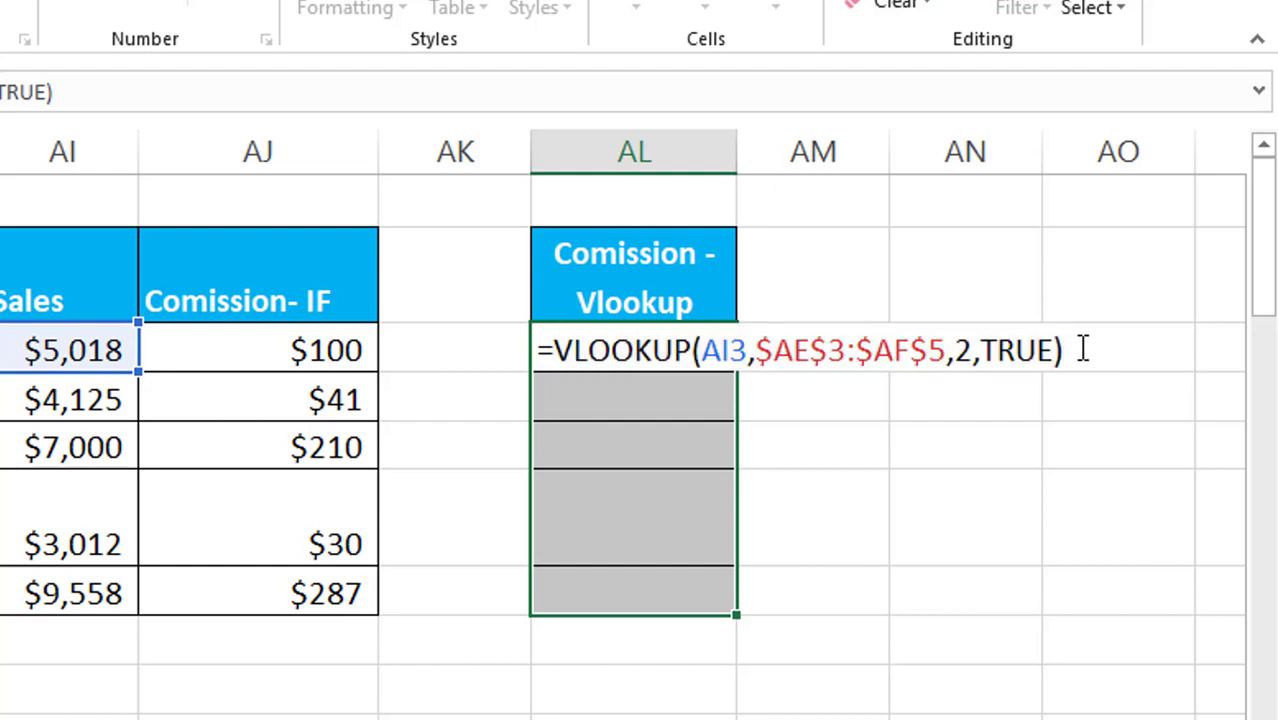
# - Multiply the VLOOKUP rate by AI3 sales, filling AL3:AL7 with $100.36 to $286.74
pyautogui.write('*')
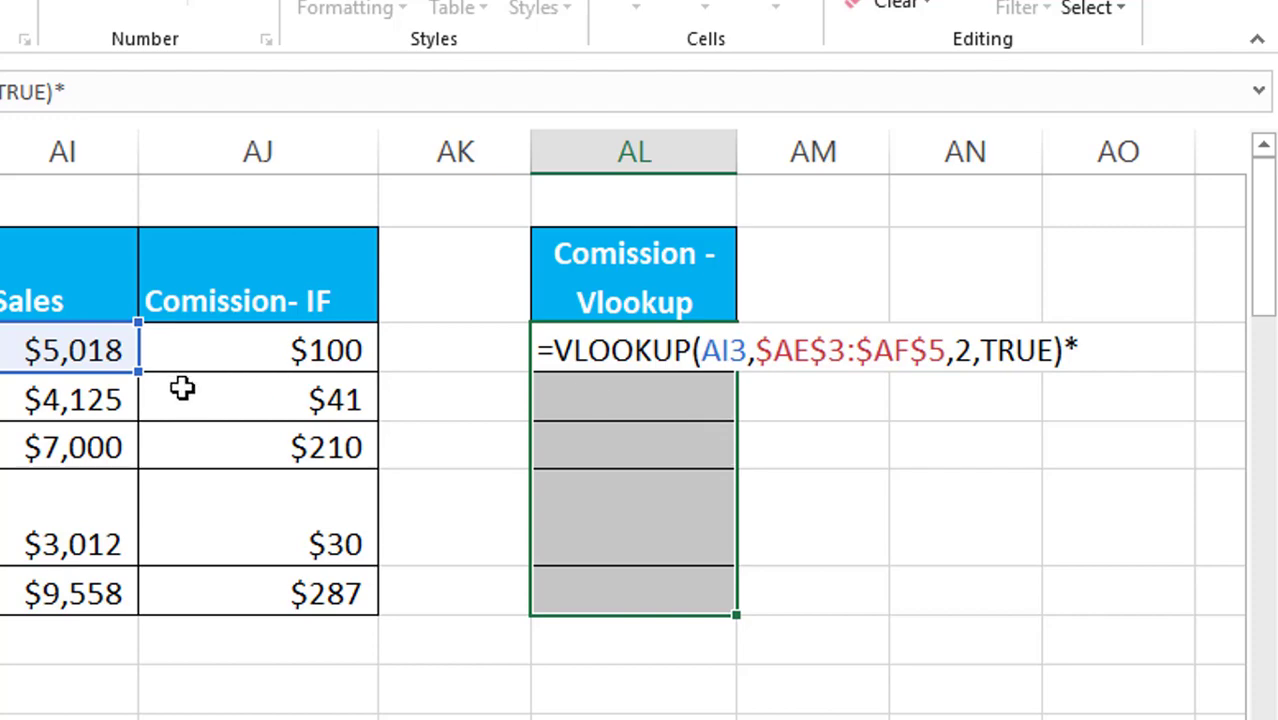
pyautogui.click(70, 348)
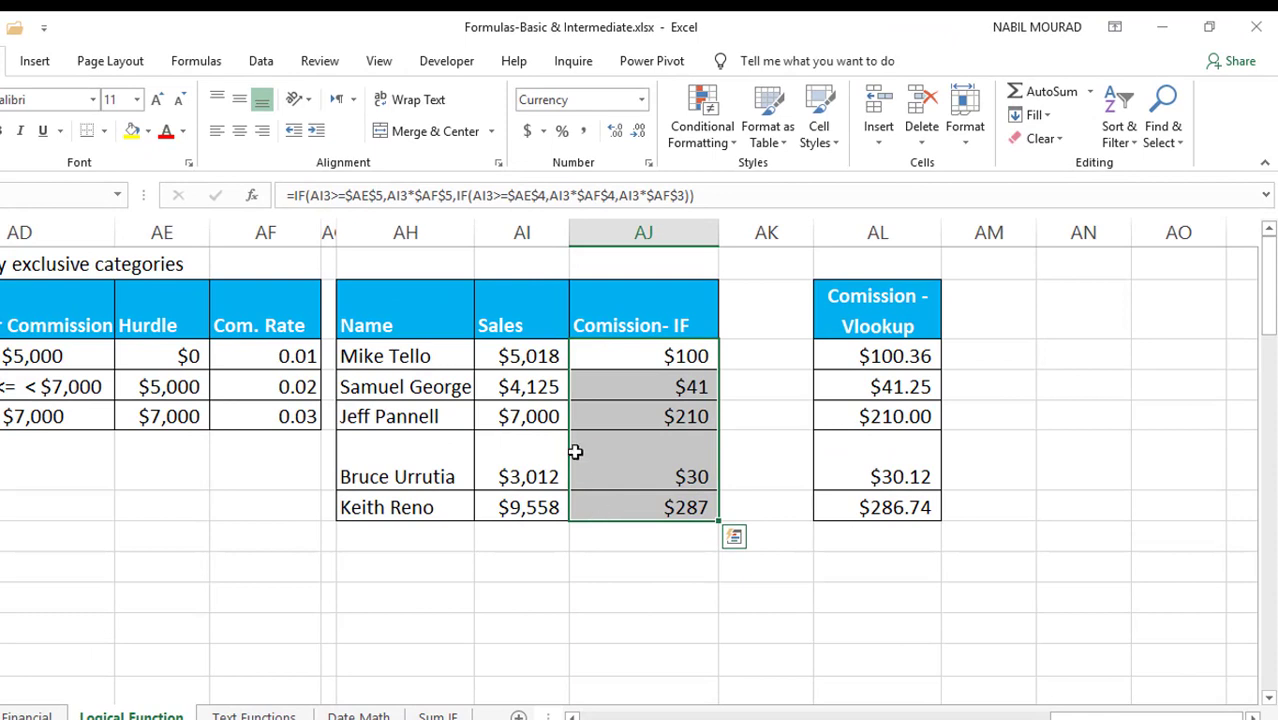
pyautogui.moveTo(616, 132)
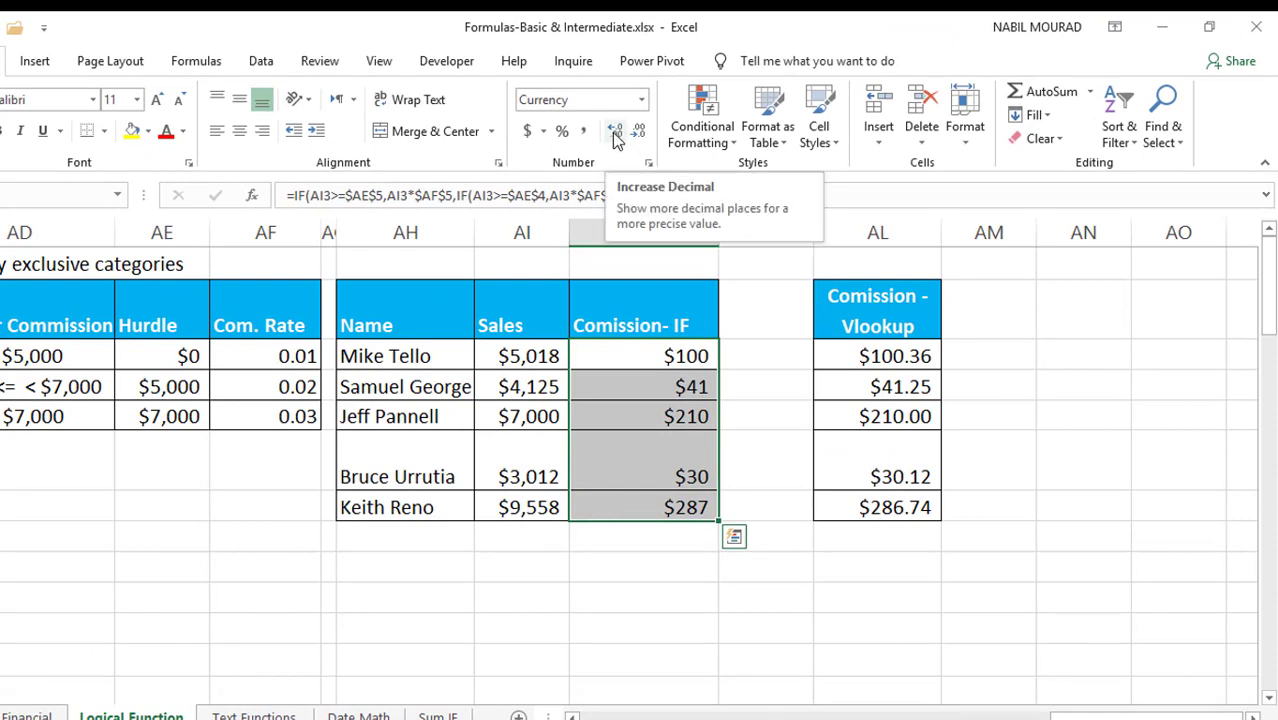
# - Show two decimals on the IF commissions and check the lookup formula in AL7
pyautogui.click(612, 132)
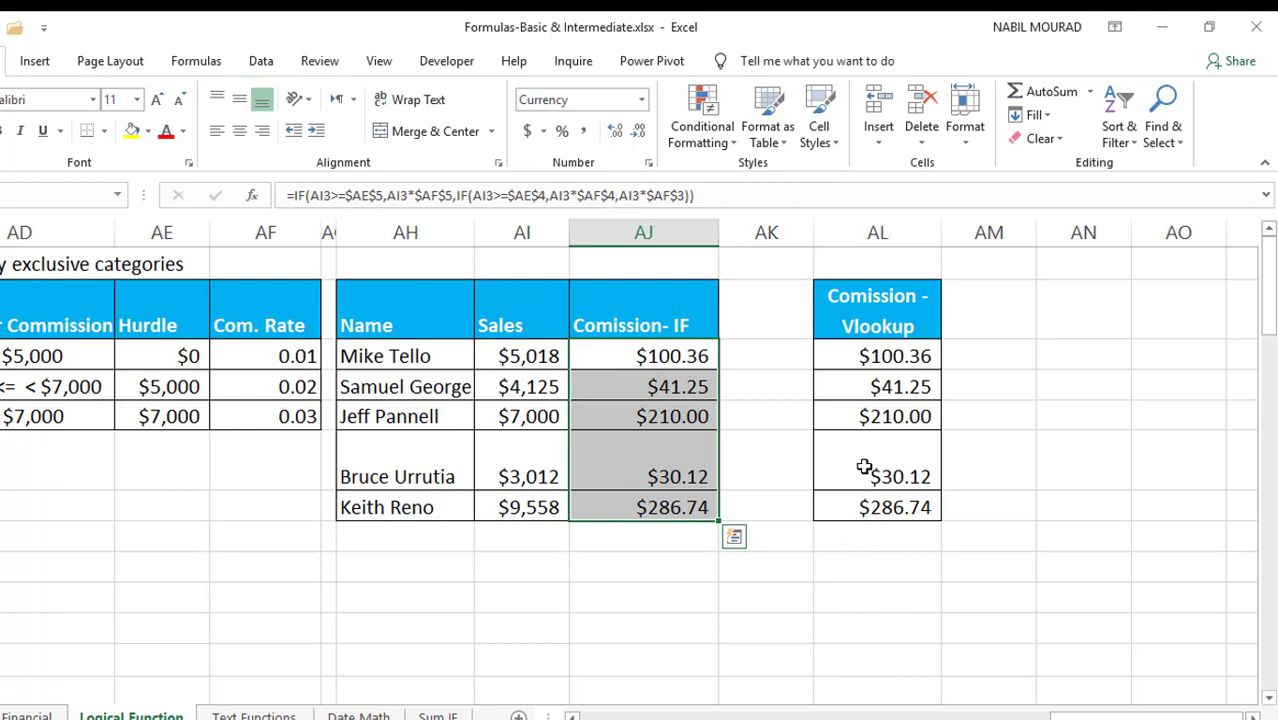
pyautogui.moveTo(858, 504)
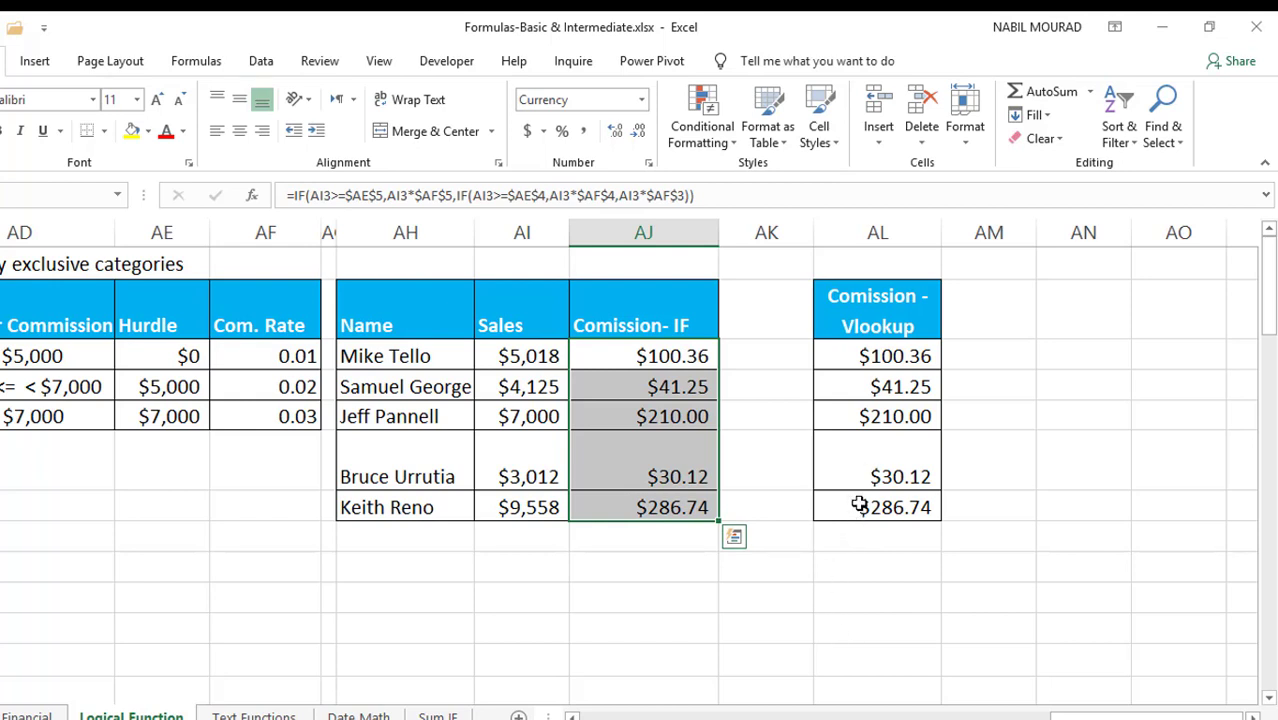
pyautogui.click(876, 508)
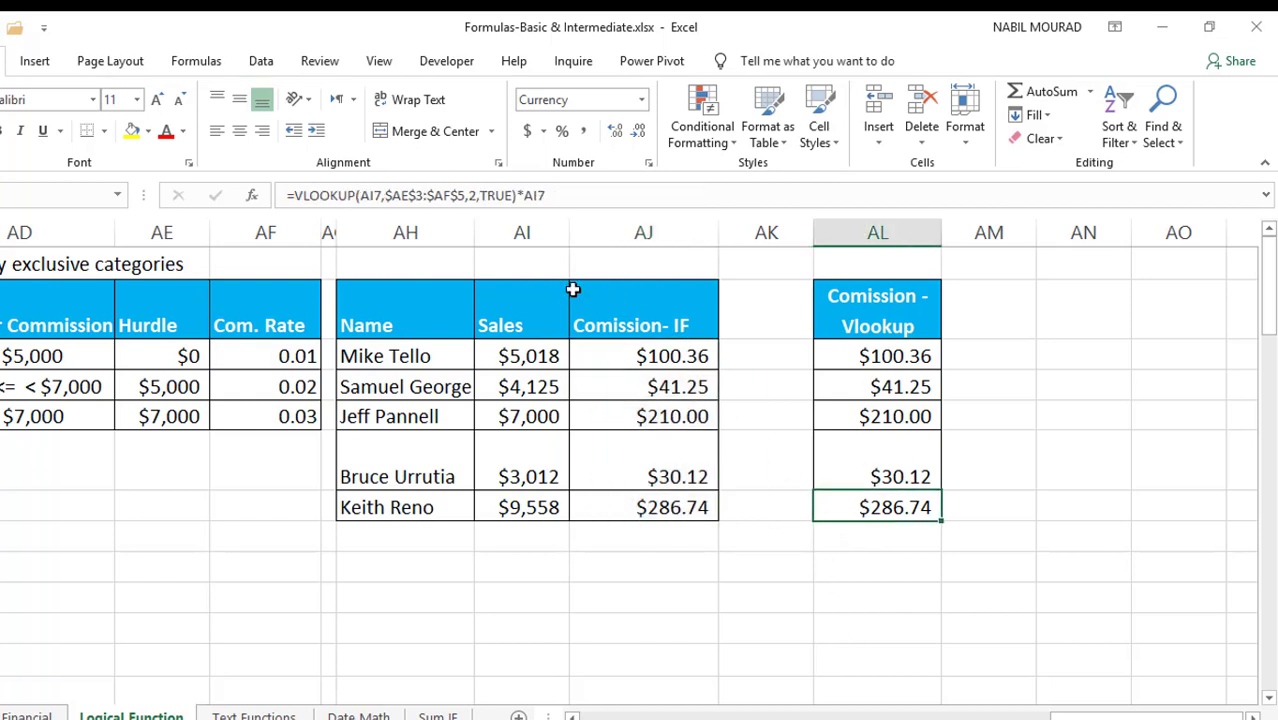
pyautogui.moveTo(400, 388)
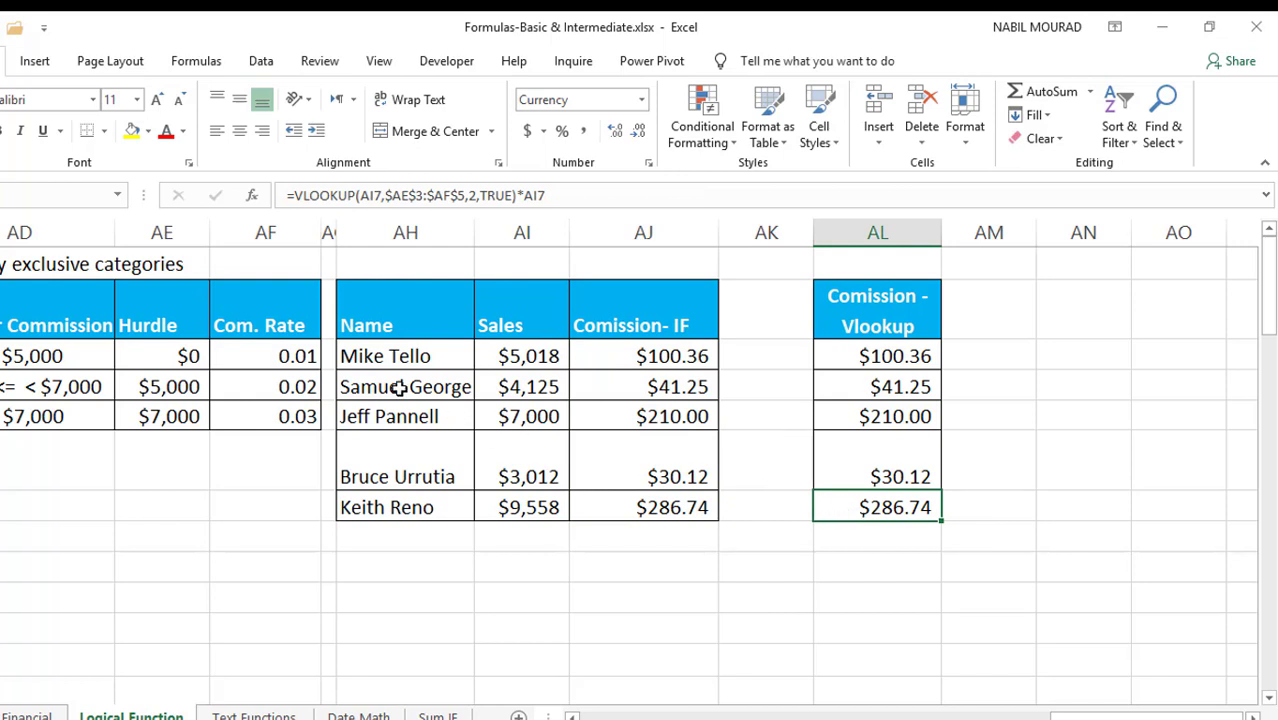
pyautogui.moveTo(764, 512)
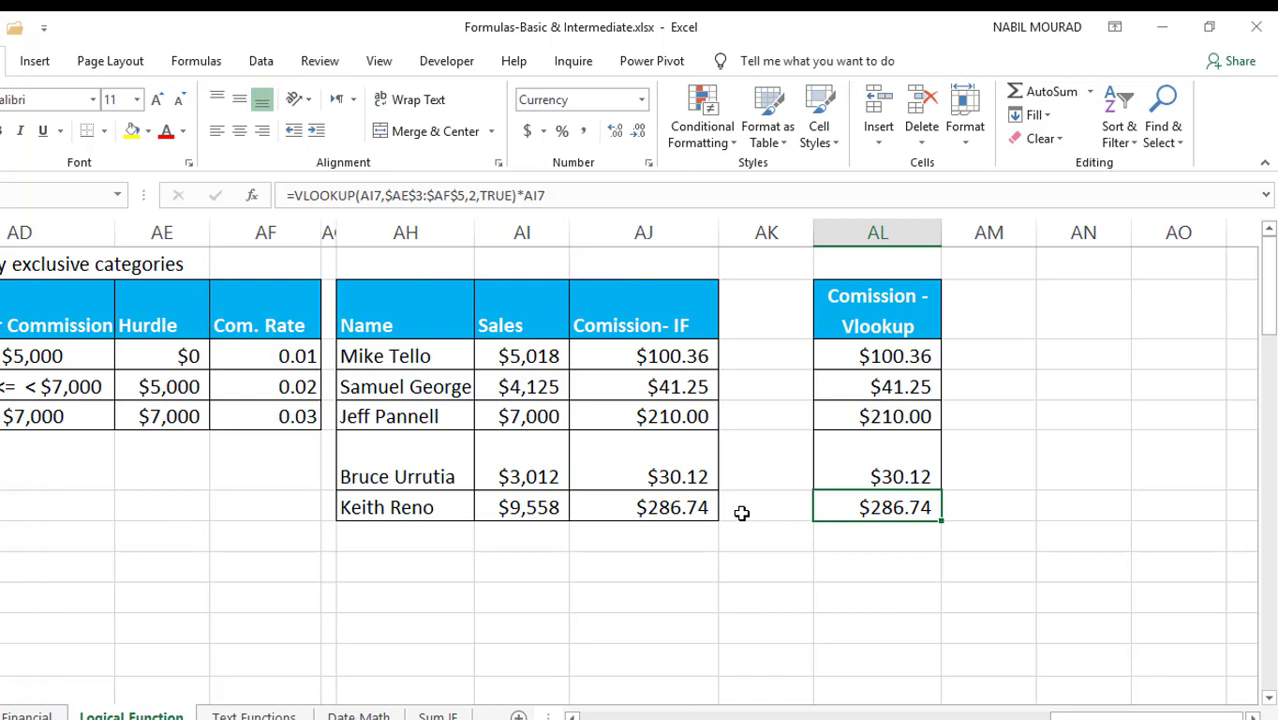
pyautogui.moveTo(956, 412)
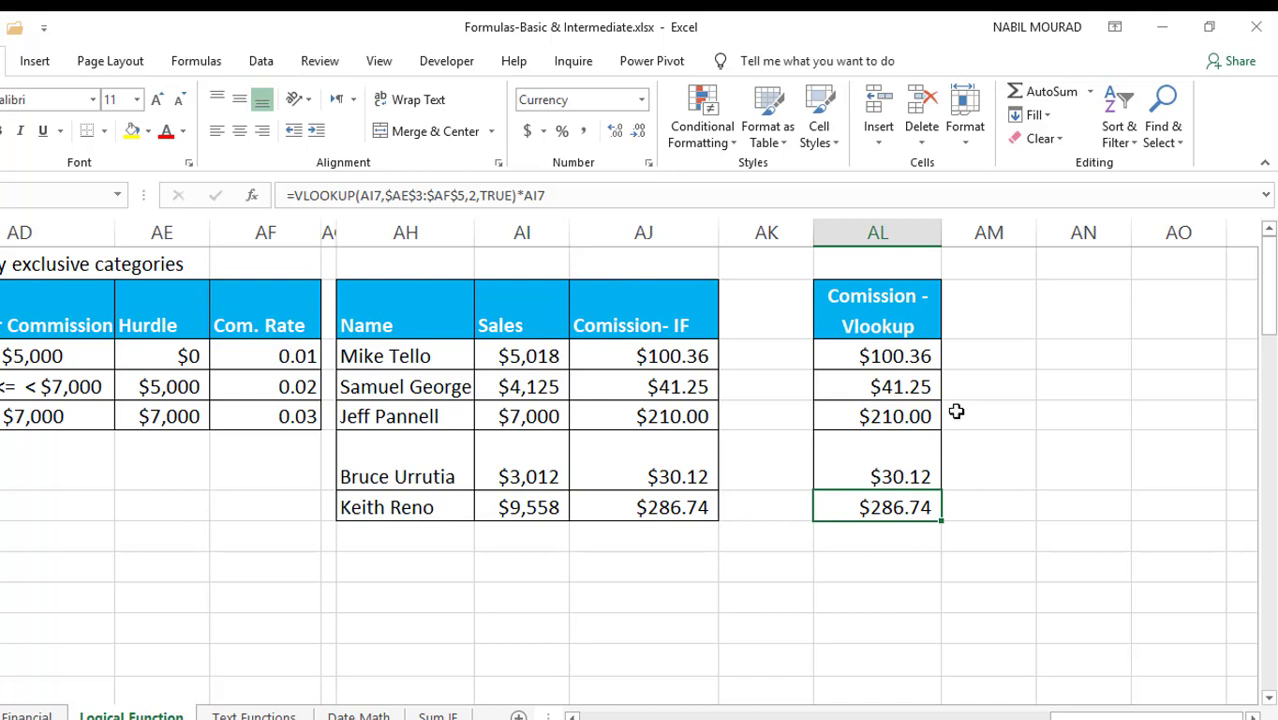
pyautogui.moveTo(864, 498)
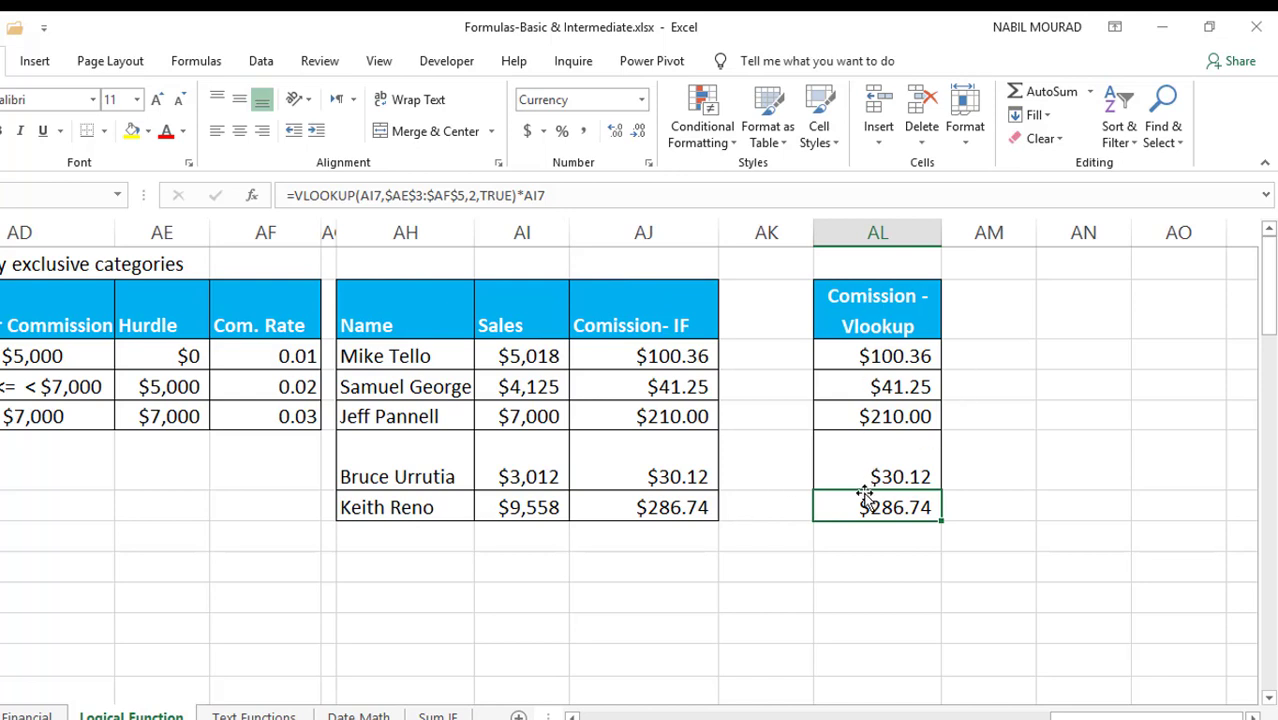